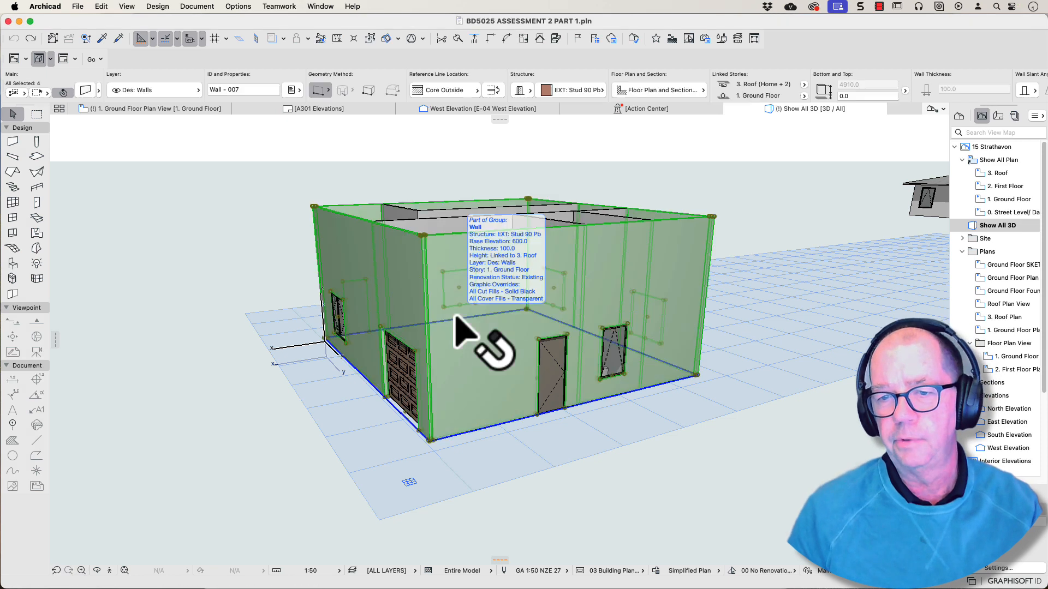
mouse_move(388, 66)
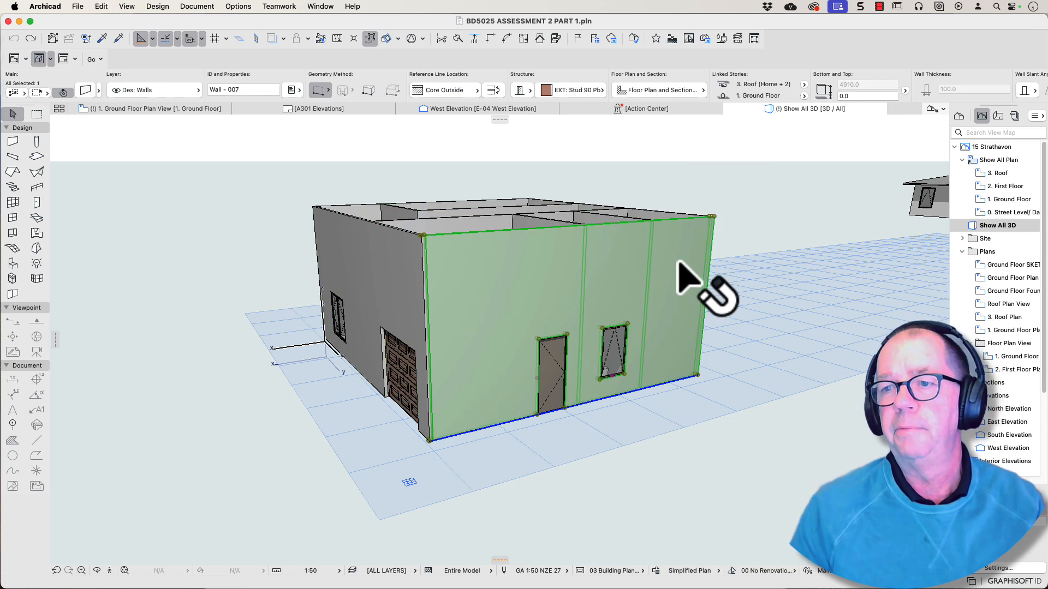
mouse_move(568, 137)
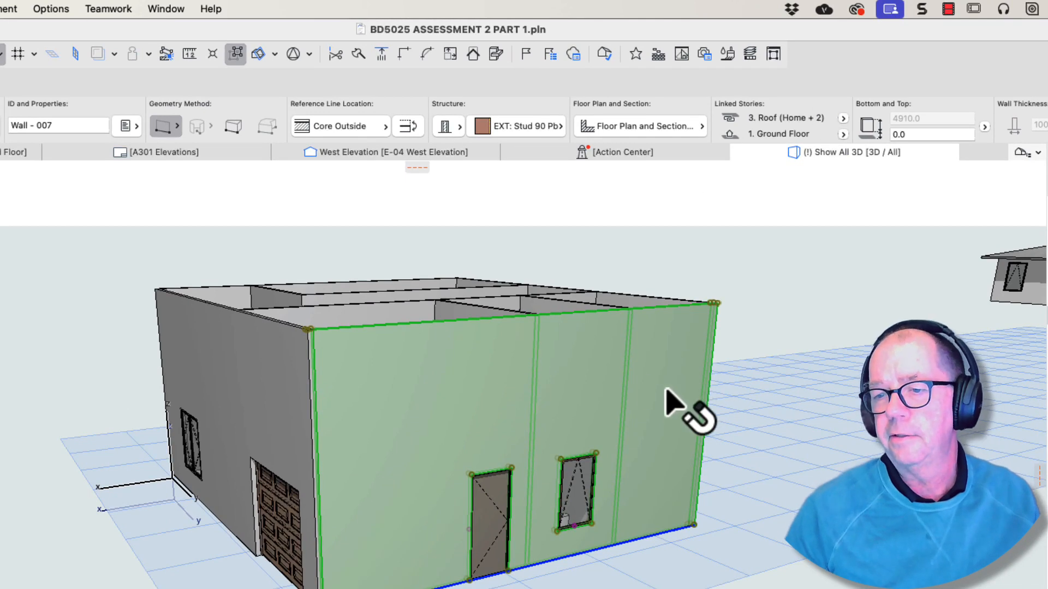
mouse_move(766, 142)
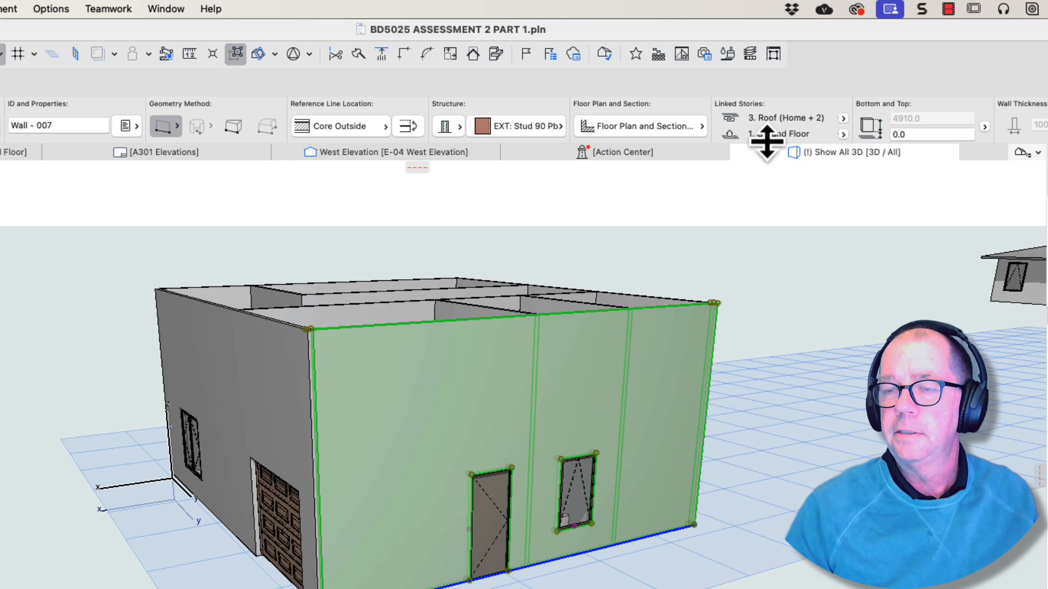
mouse_move(774, 151)
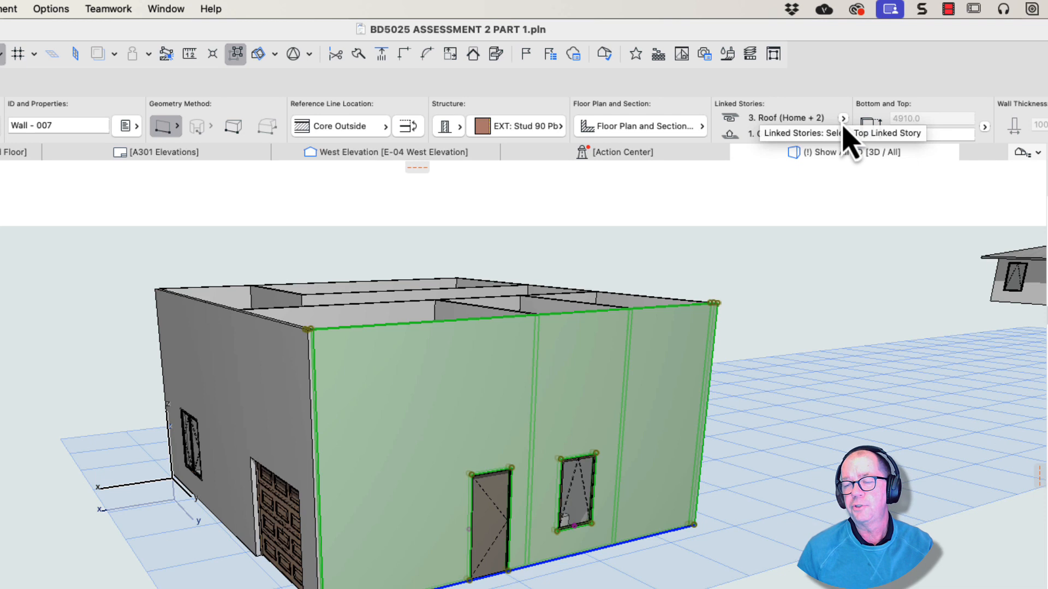
Link the front wall's top to 2. First Floor (Home + 1) in the Info Box.
click(844, 119)
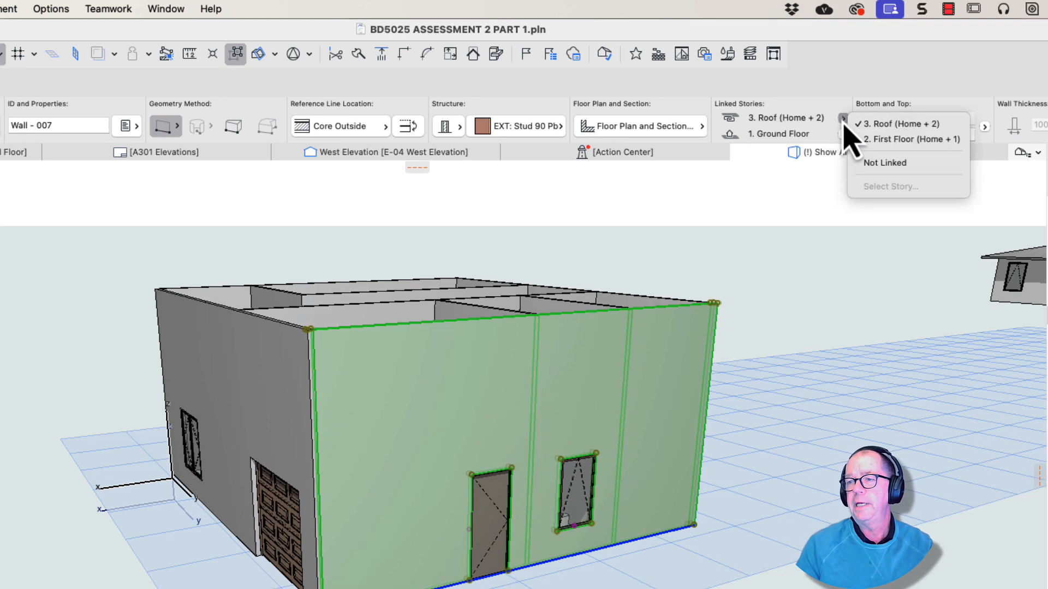
click(898, 124)
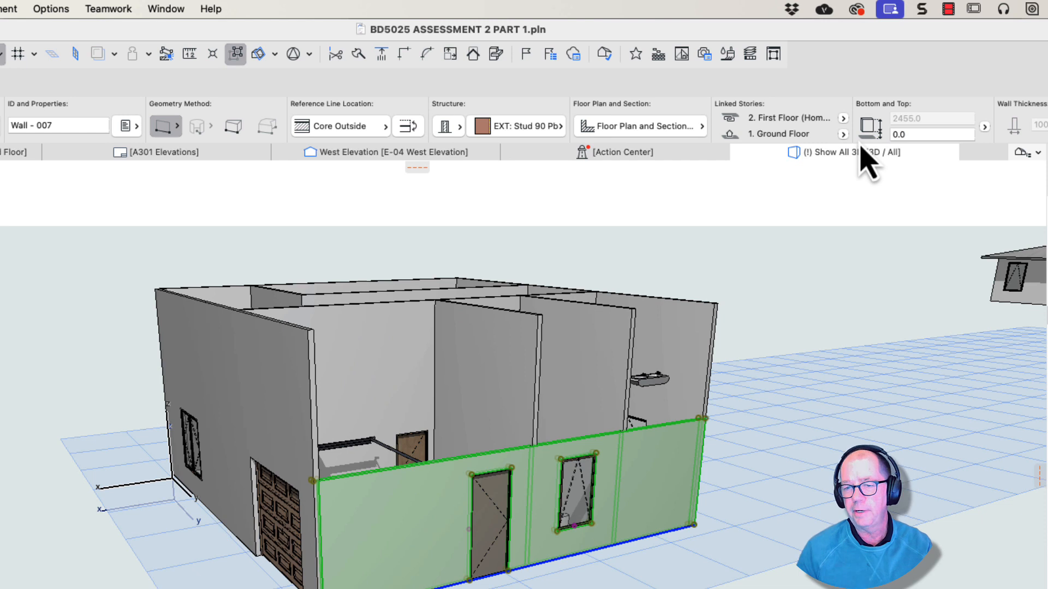
mouse_move(1016, 283)
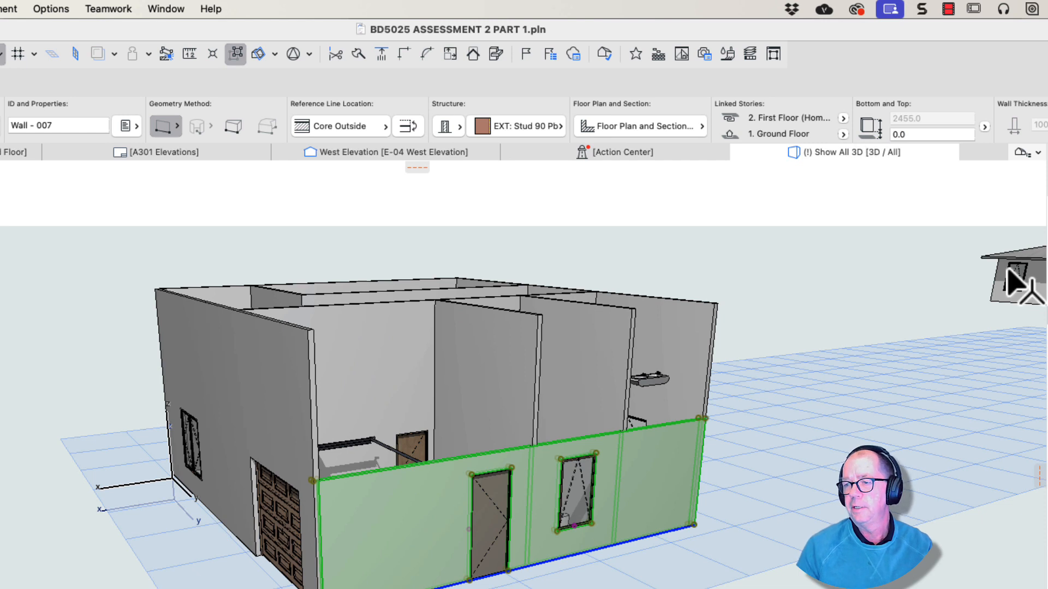
mouse_move(206, 379)
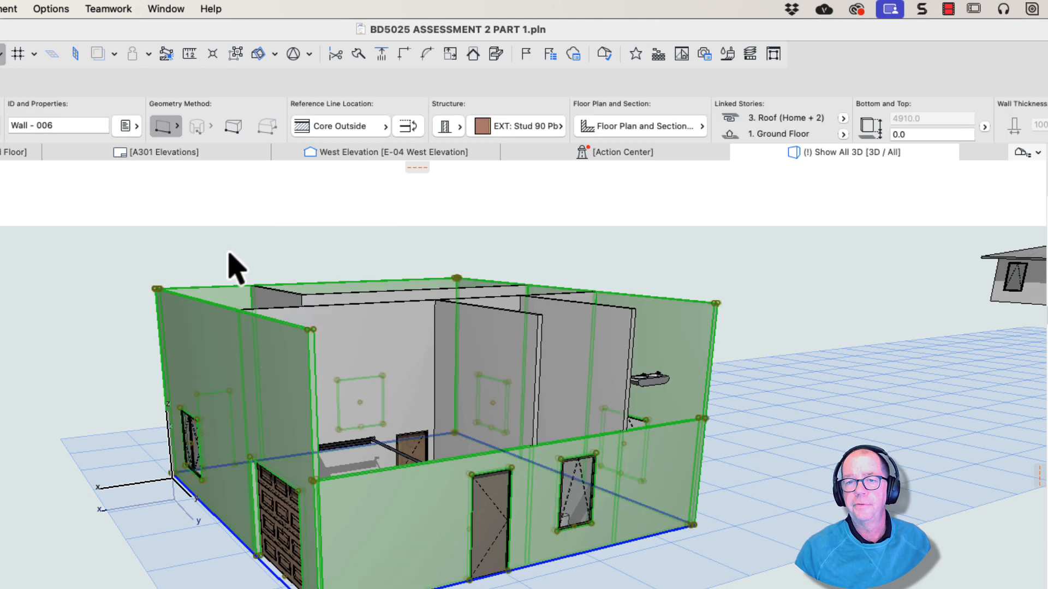
Link the tops of the remaining exterior and interior walls to the First Floor.
click(843, 119)
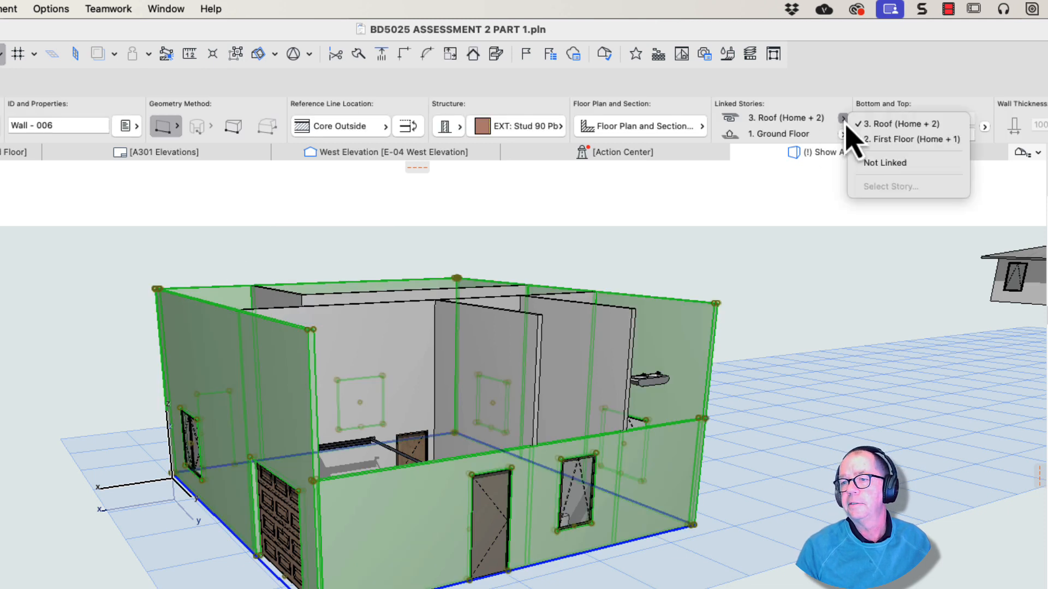
click(911, 139)
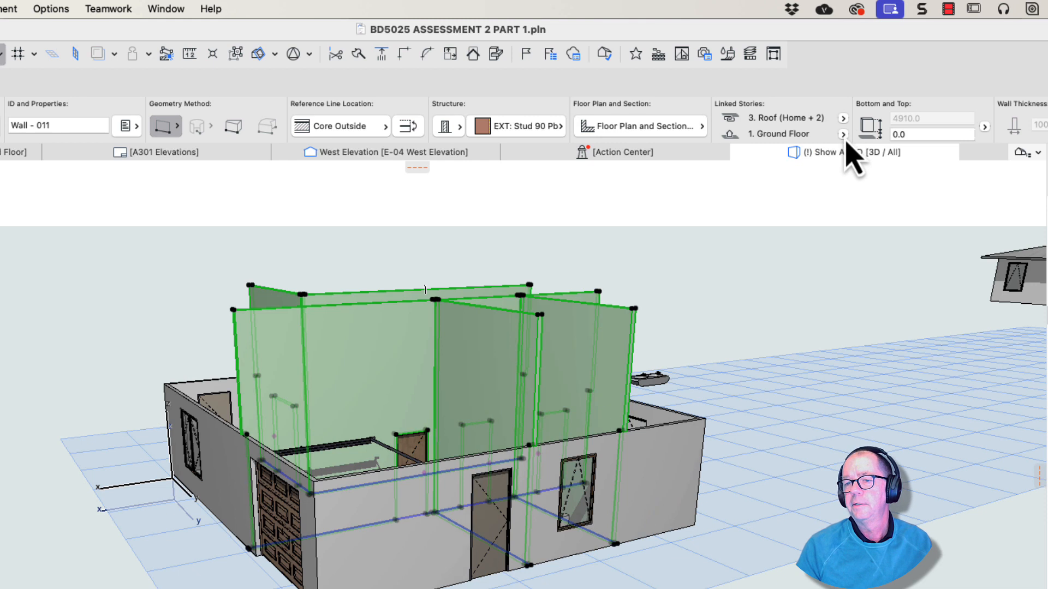
click(843, 117)
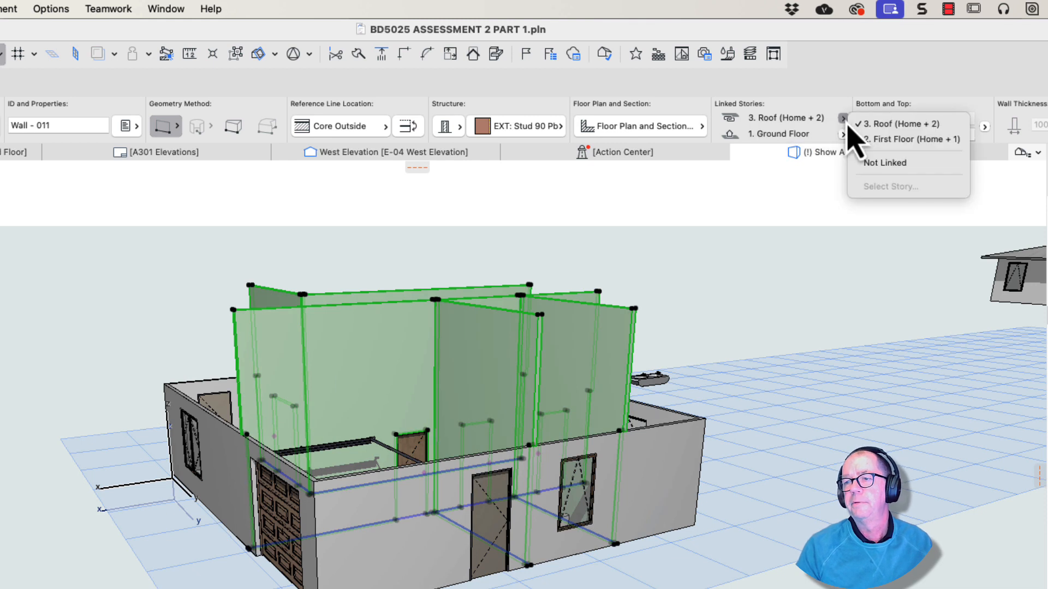
mouse_move(908, 139)
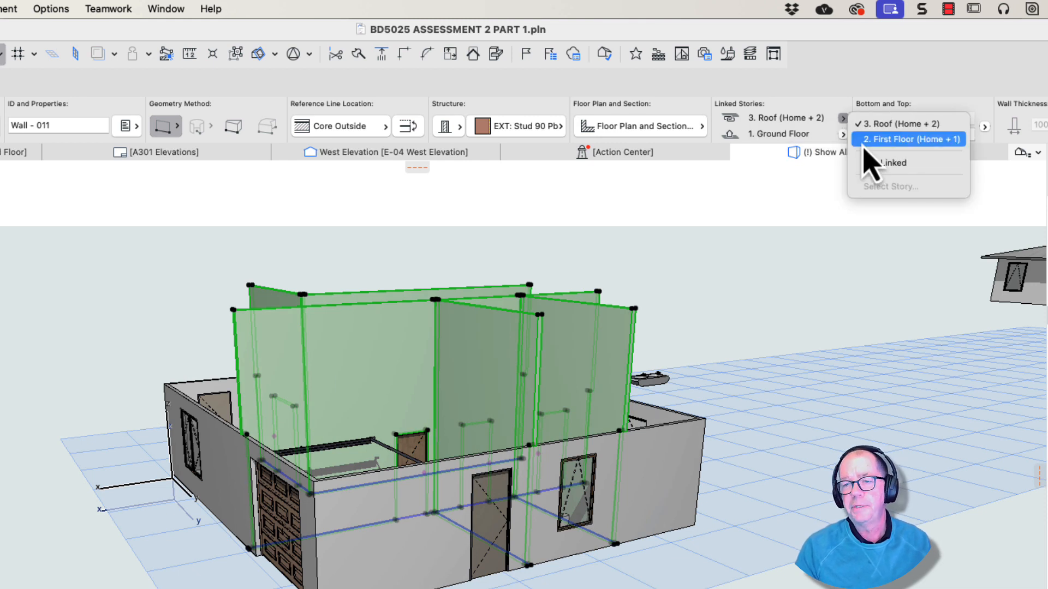
click(909, 139)
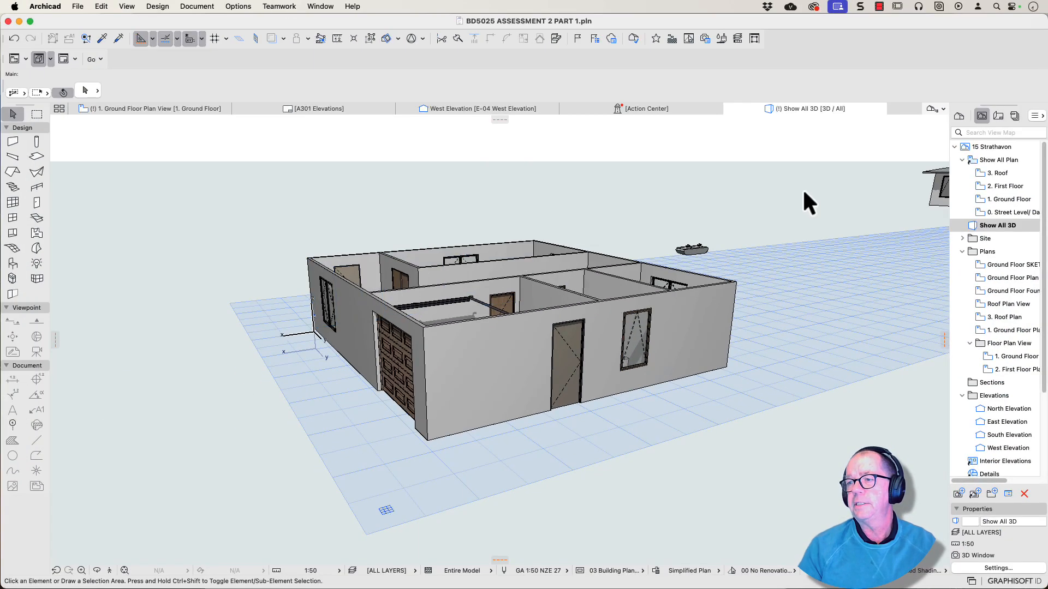
In Project Map, pick the Street Level, First Floor and Roof stories and open Settings.
click(958, 116)
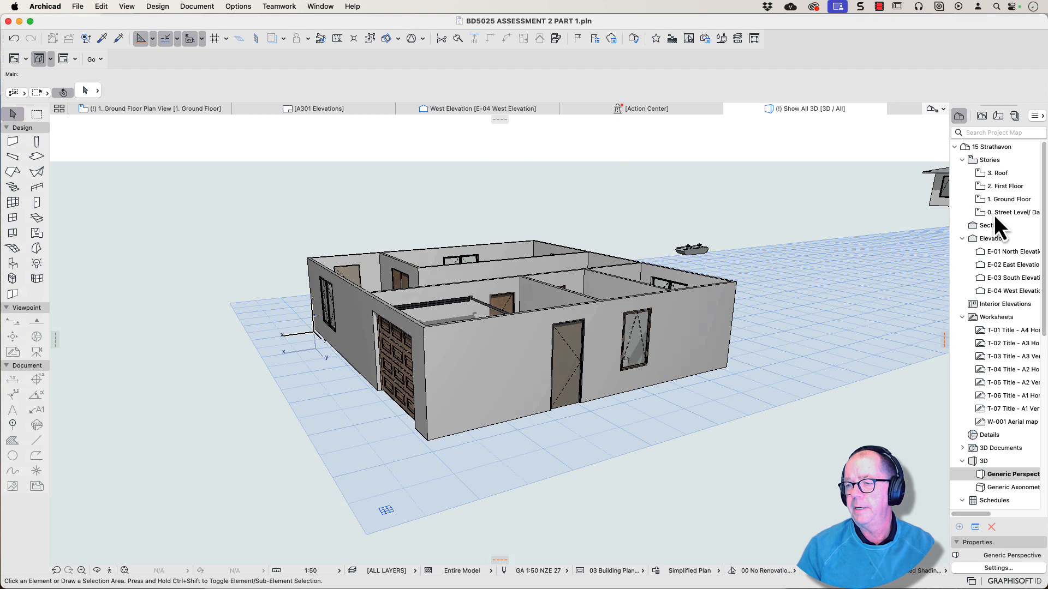
click(1009, 212)
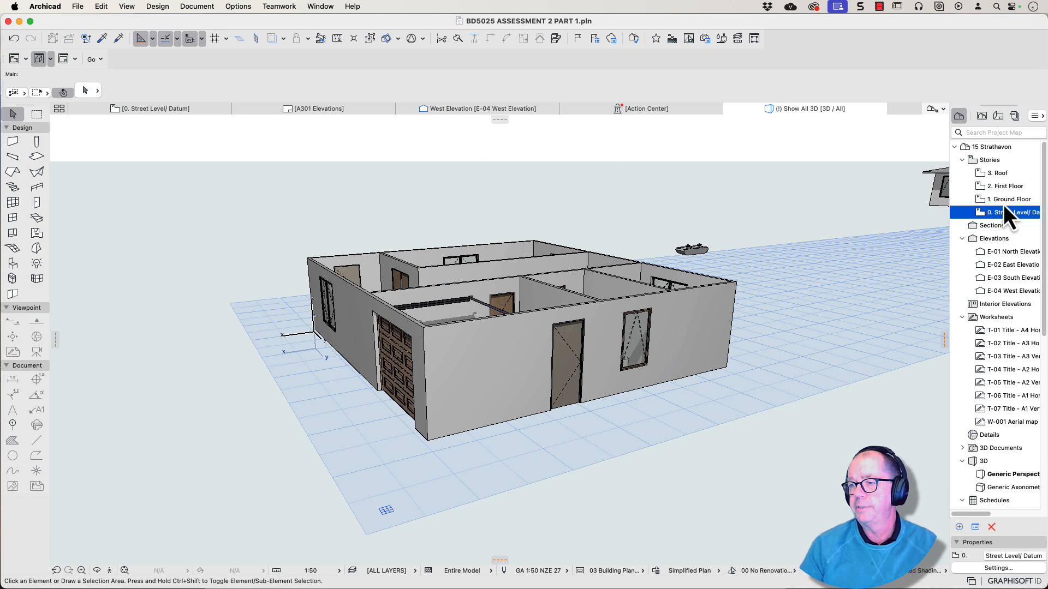
click(1002, 186)
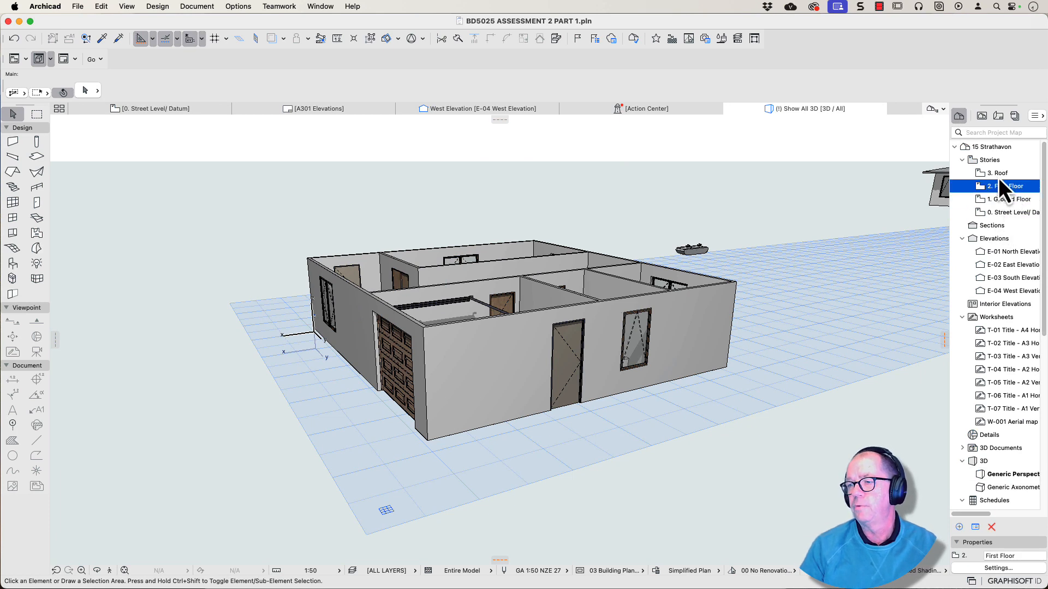
click(996, 173)
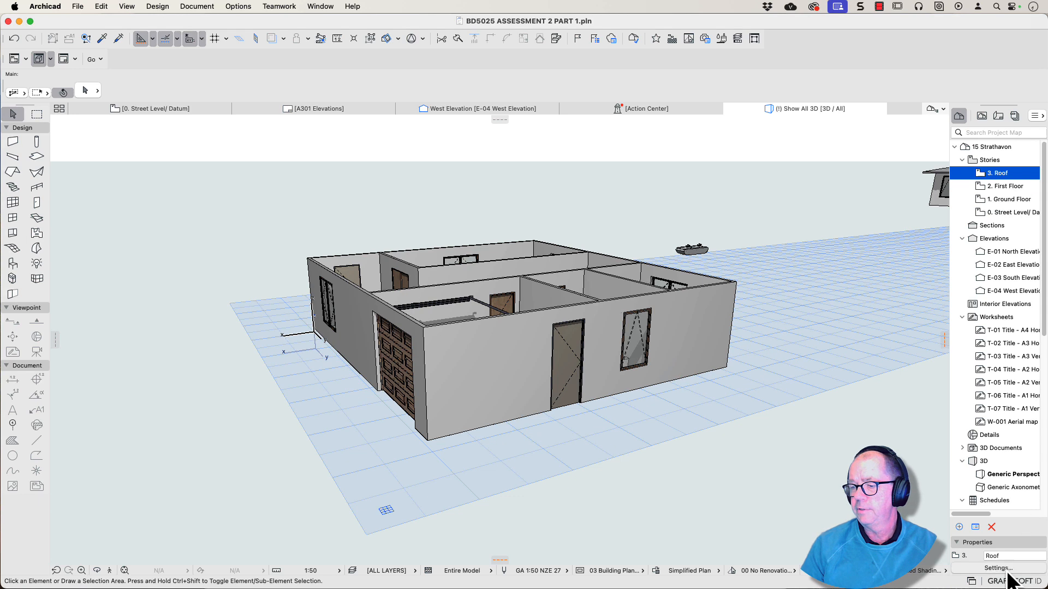
click(996, 568)
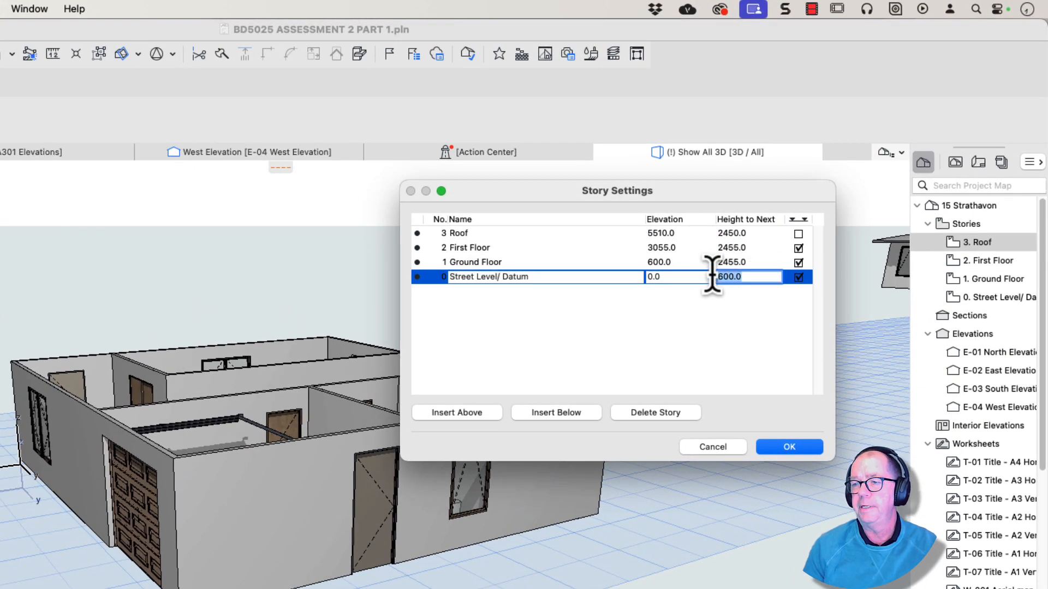
mouse_move(658, 308)
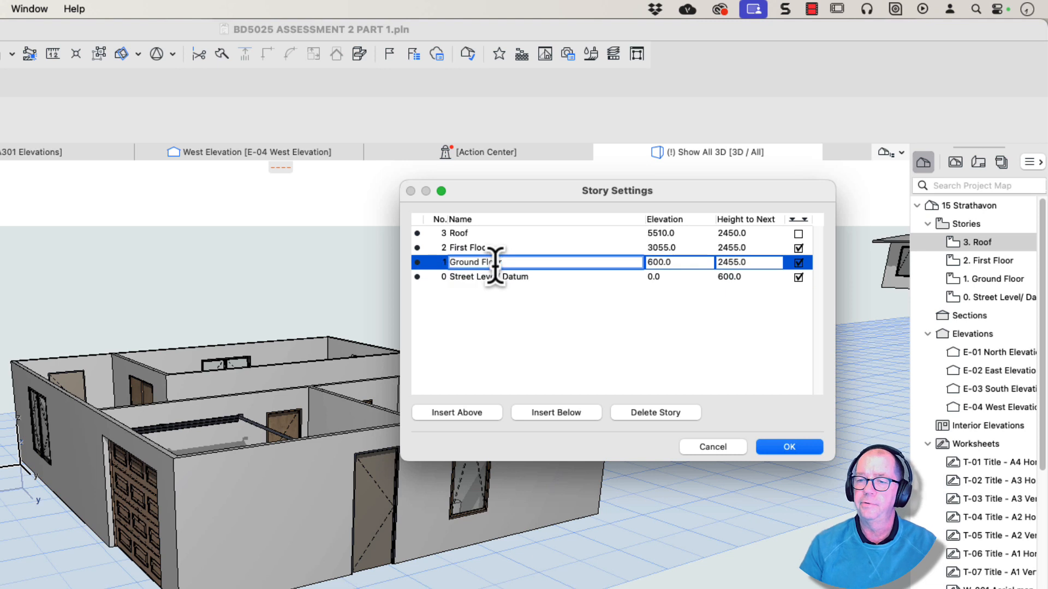
Select the Ground Floor story and start editing Height to Next in Story Settings.
click(495, 277)
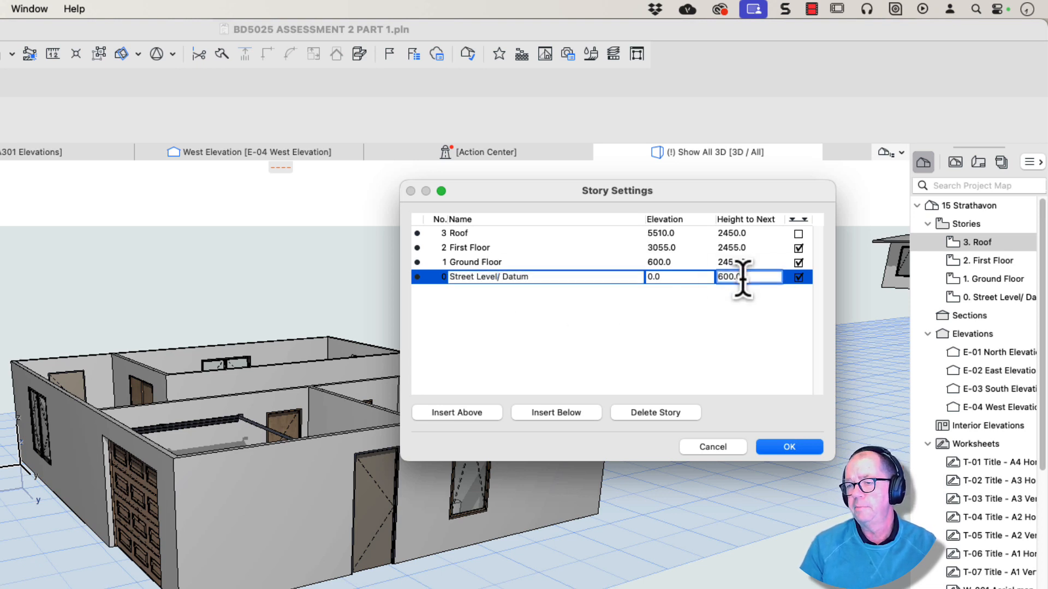
click(541, 262)
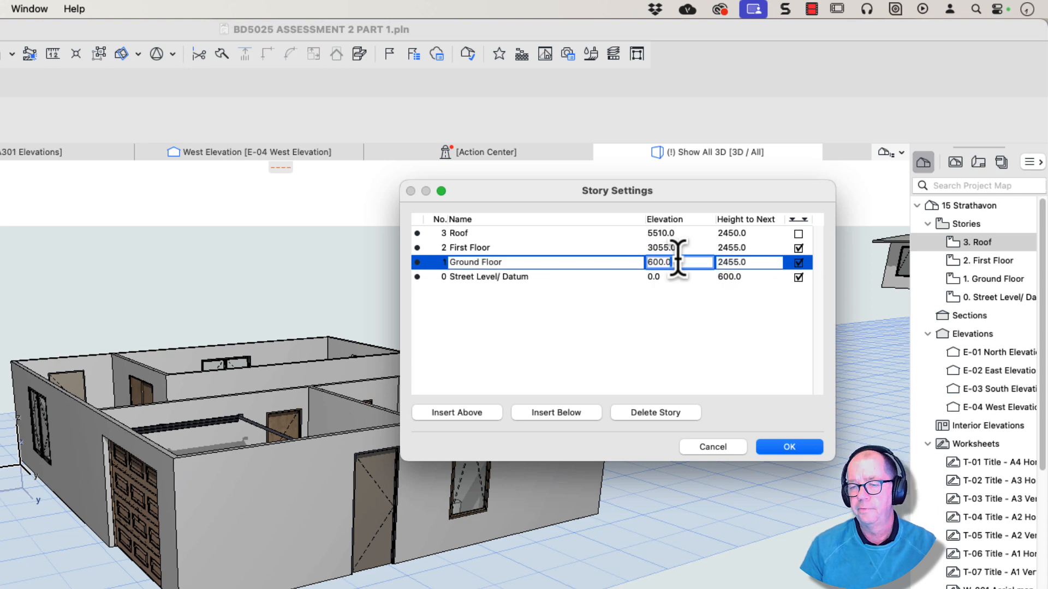
mouse_move(578, 261)
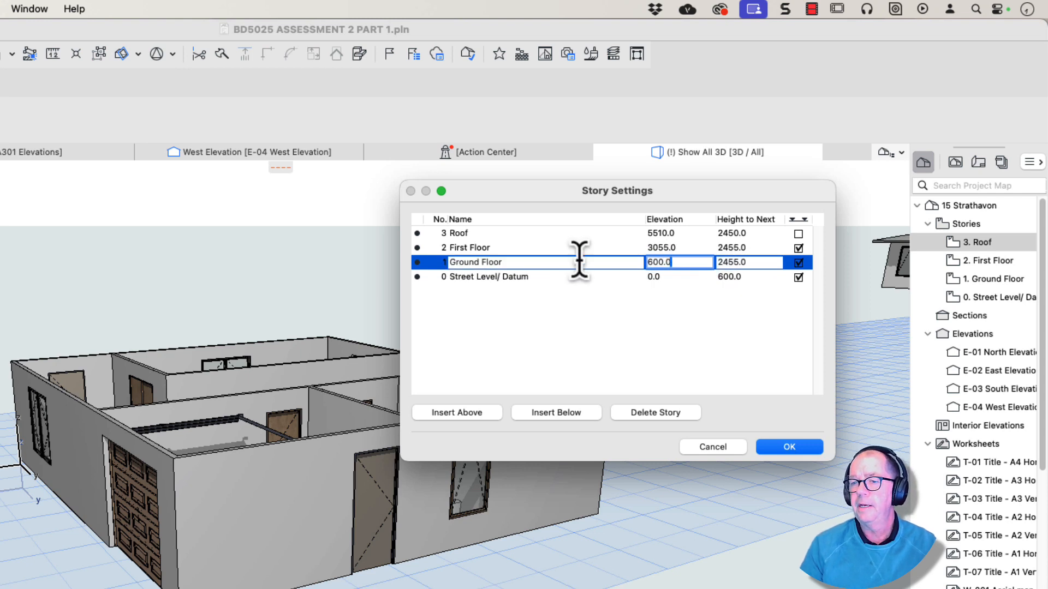
mouse_move(511, 274)
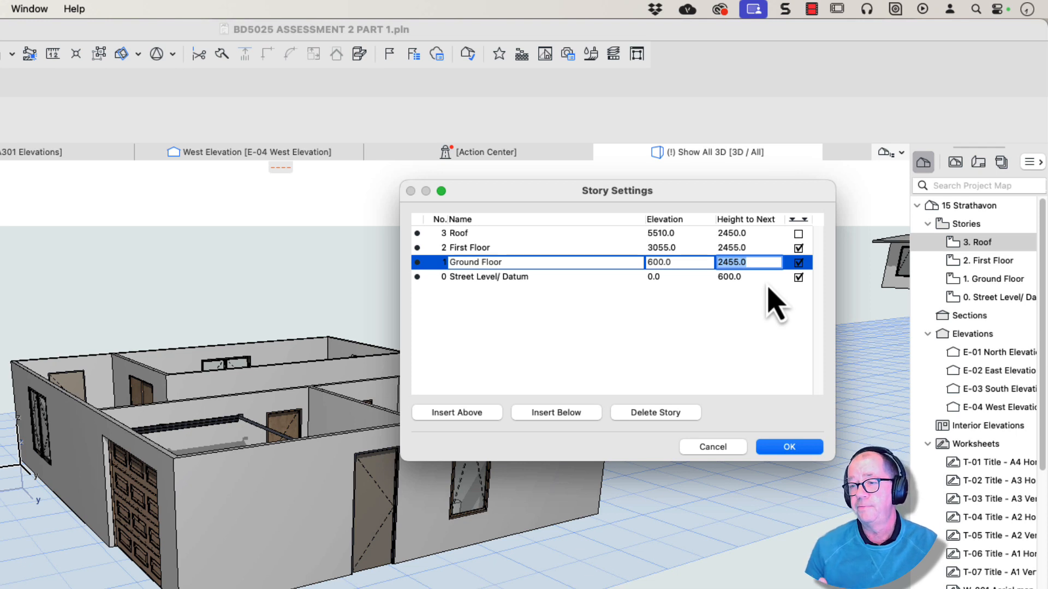
mouse_move(484, 465)
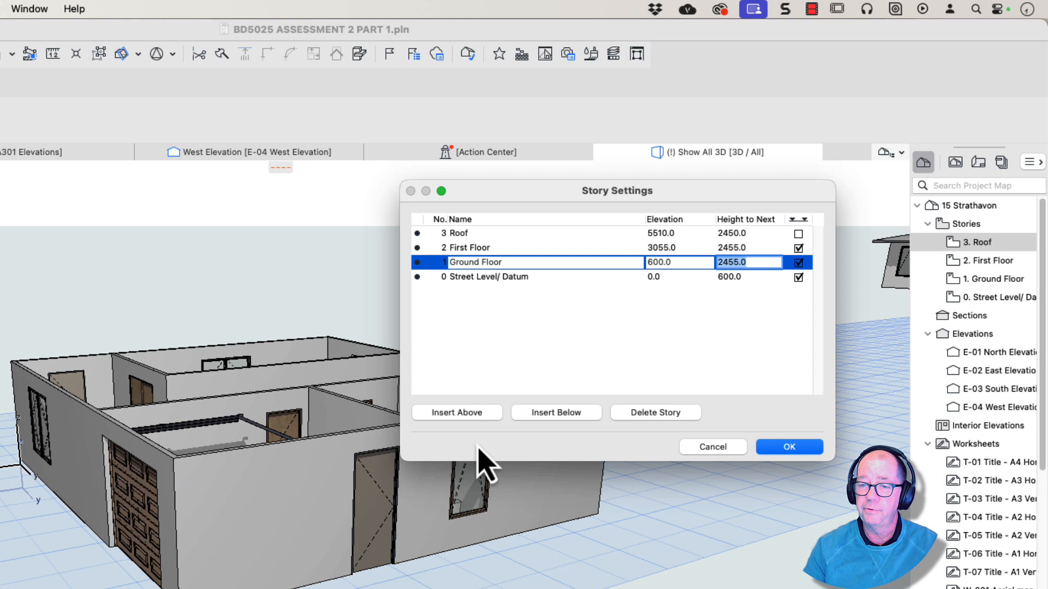
mouse_move(301, 438)
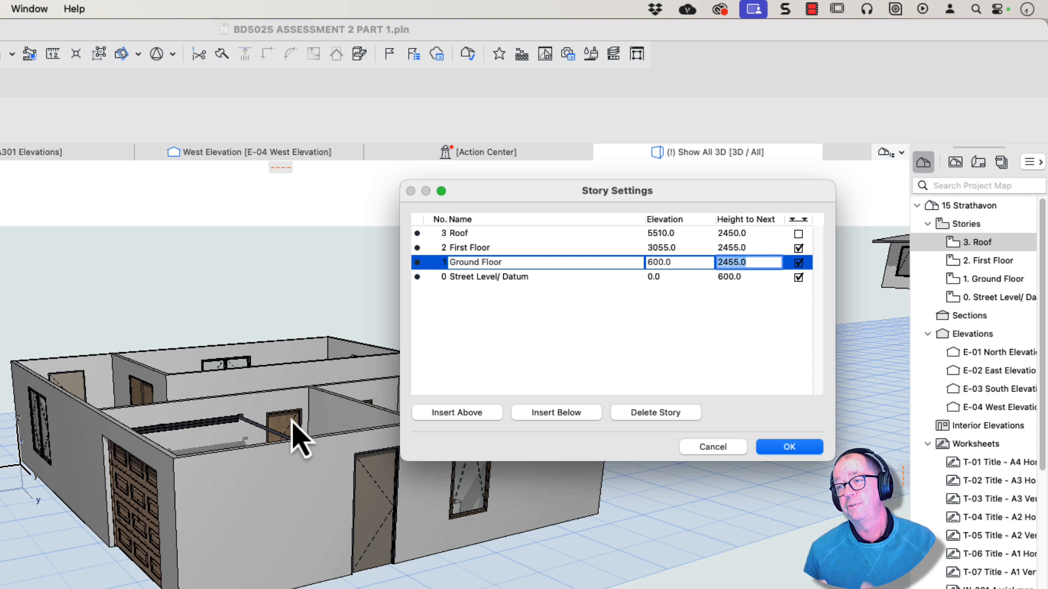
mouse_move(715, 261)
text(2700)
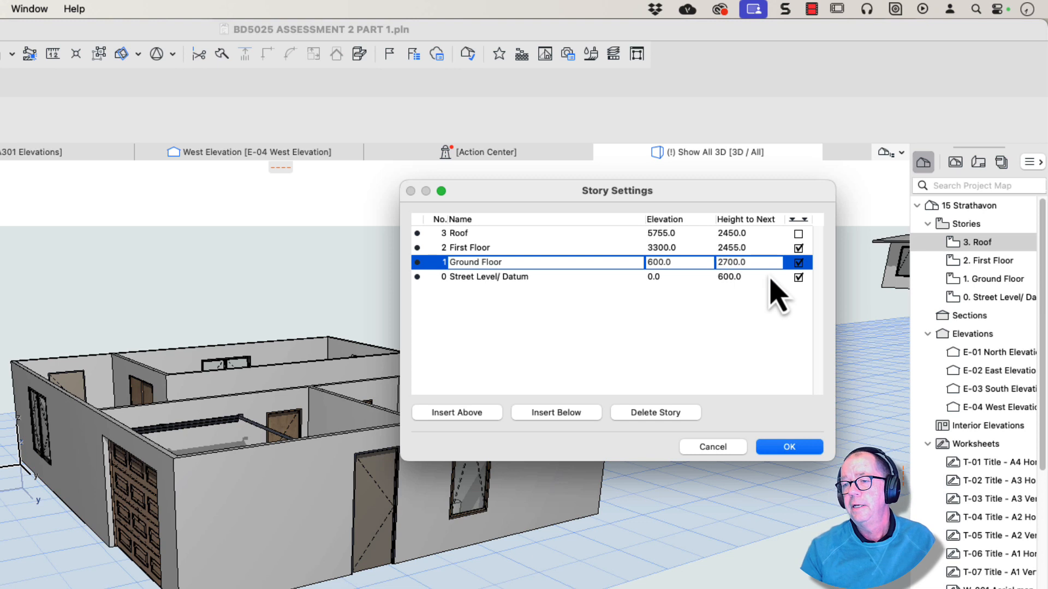
mouse_move(745, 278)
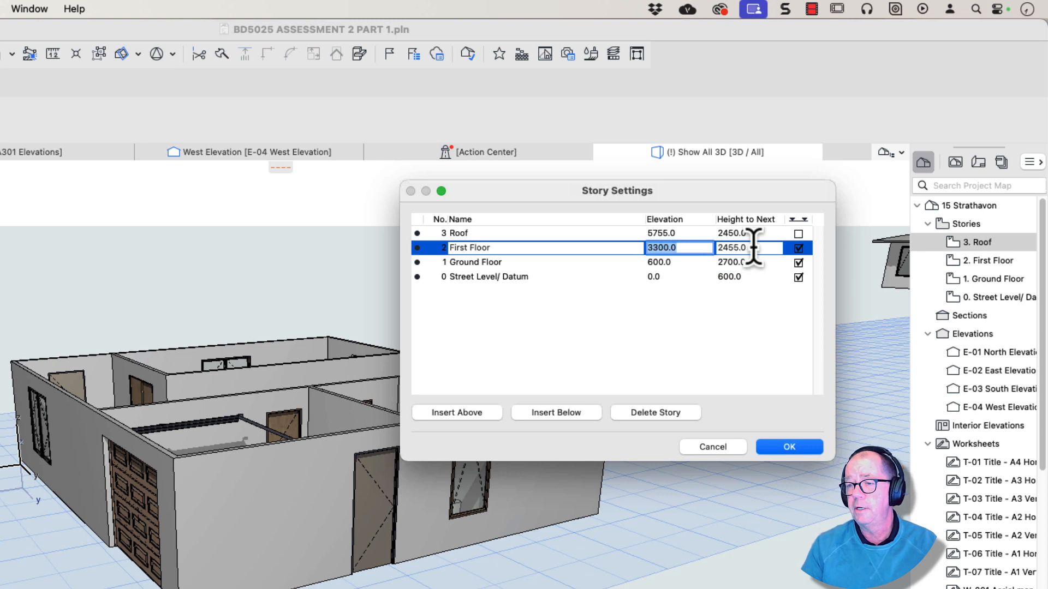
Set the Roof story elevation to 3300 and confirm the story settings.
click(746, 248)
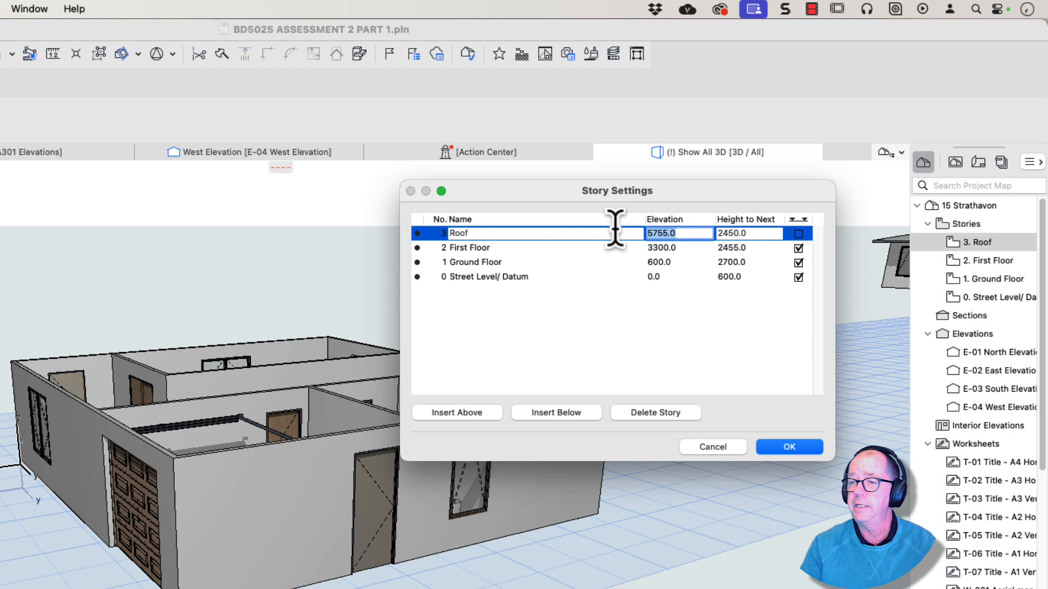
mouse_move(681, 260)
text(3300)
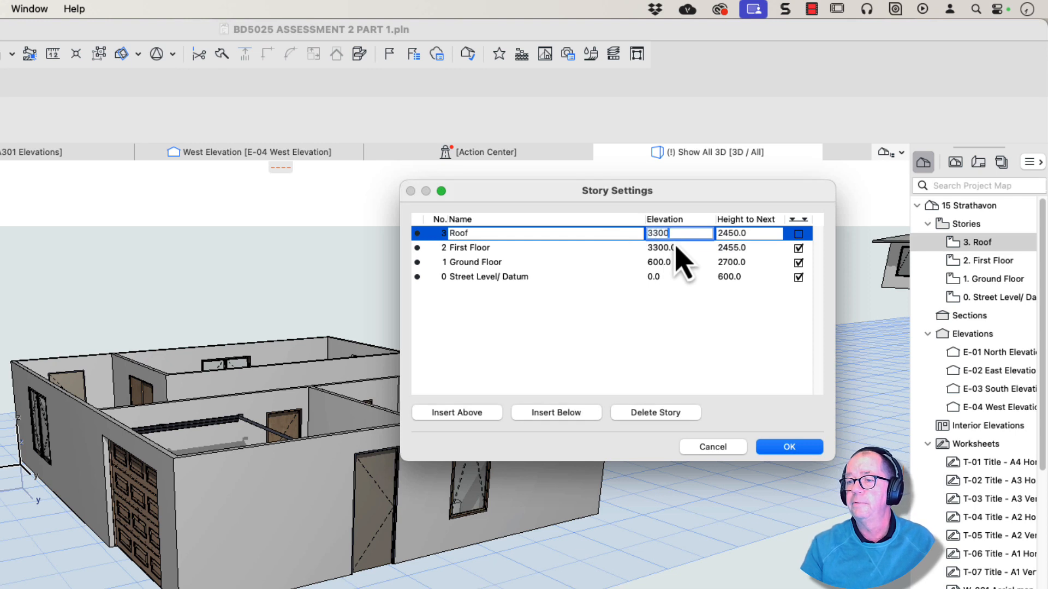
click(747, 233)
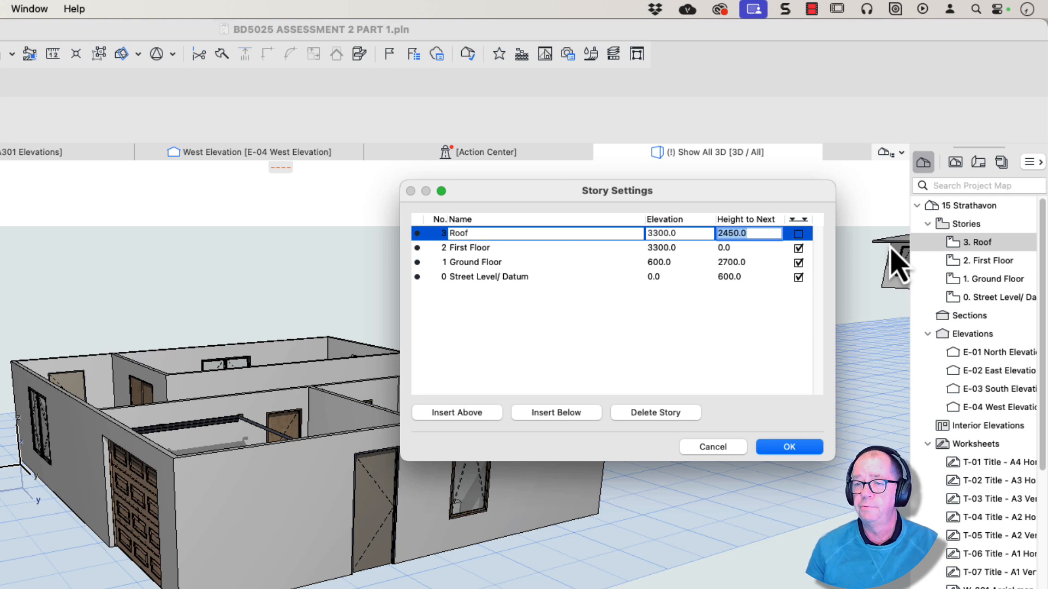
mouse_move(952, 398)
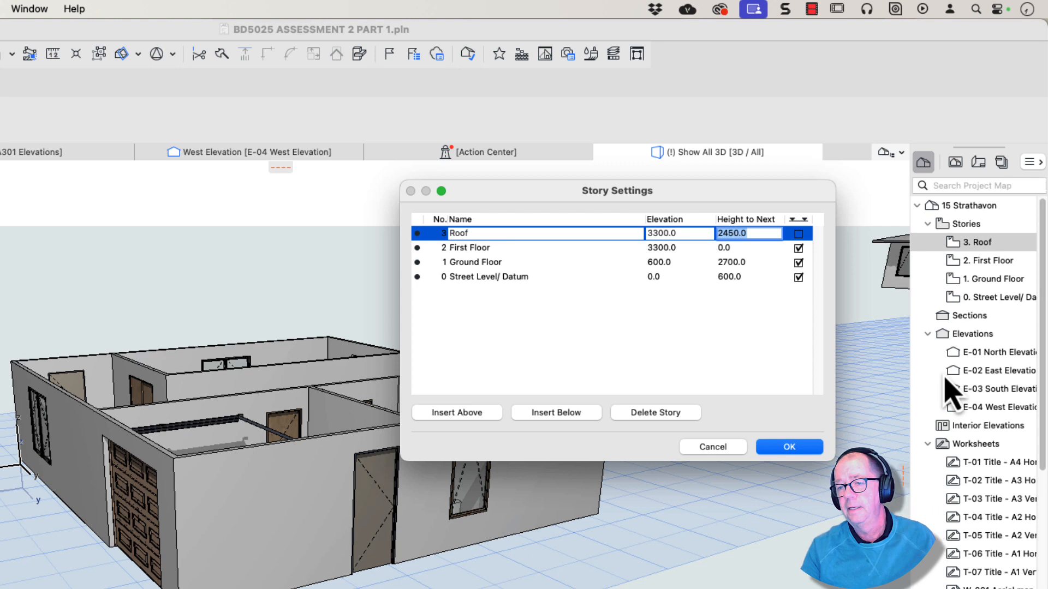
click(789, 447)
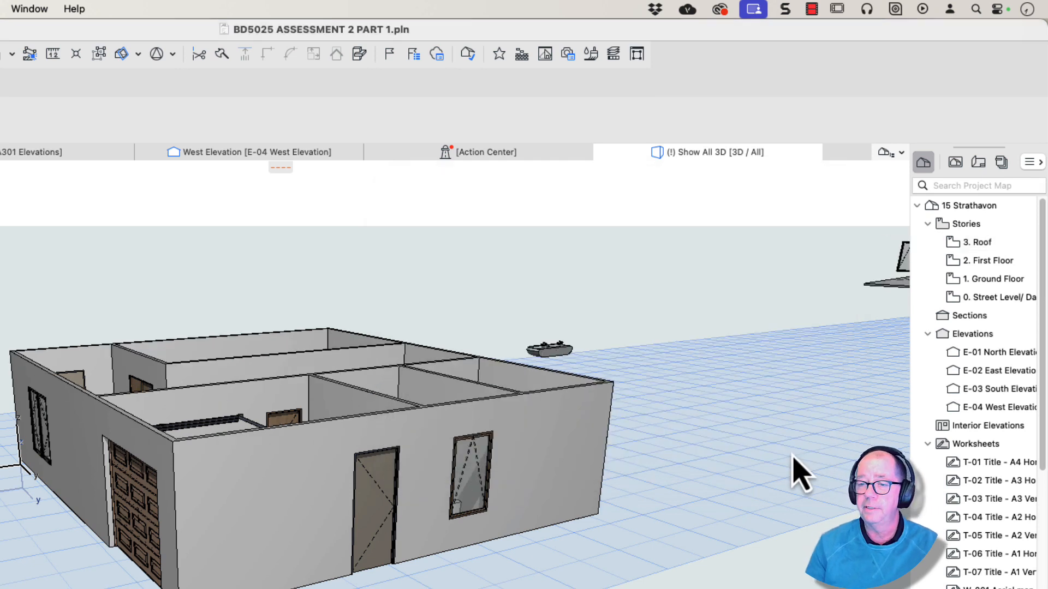
mouse_move(635, 352)
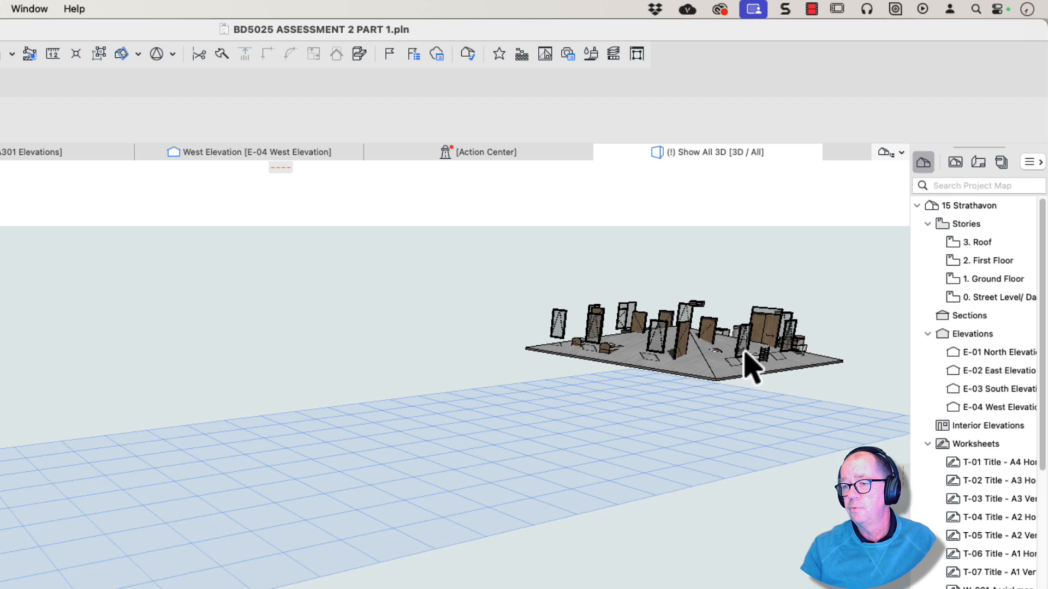
Select the flat roof and set its pivot height to 2700 in the Info Box.
click(682, 354)
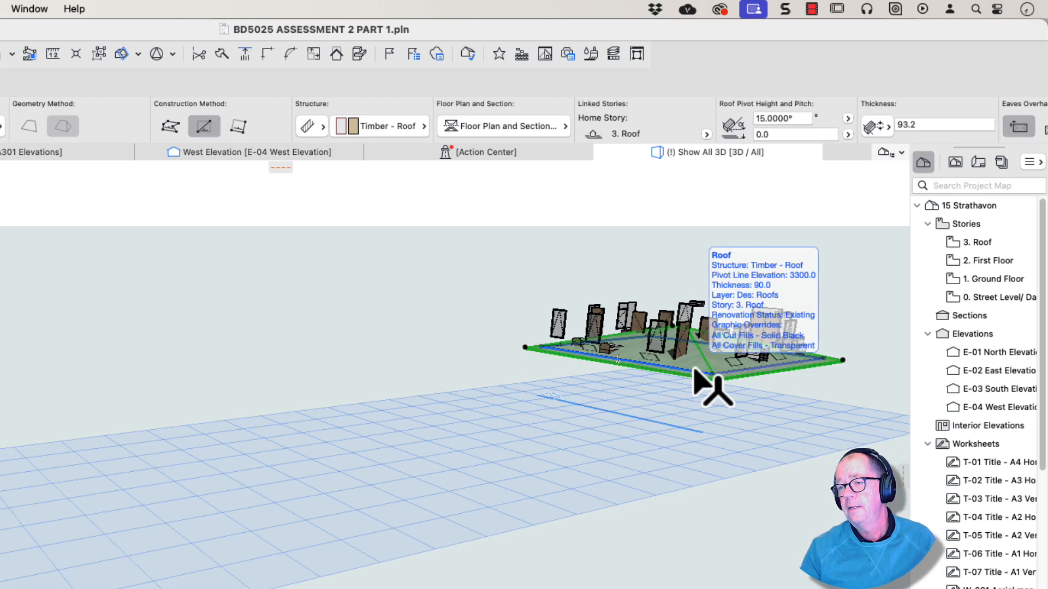
click(712, 348)
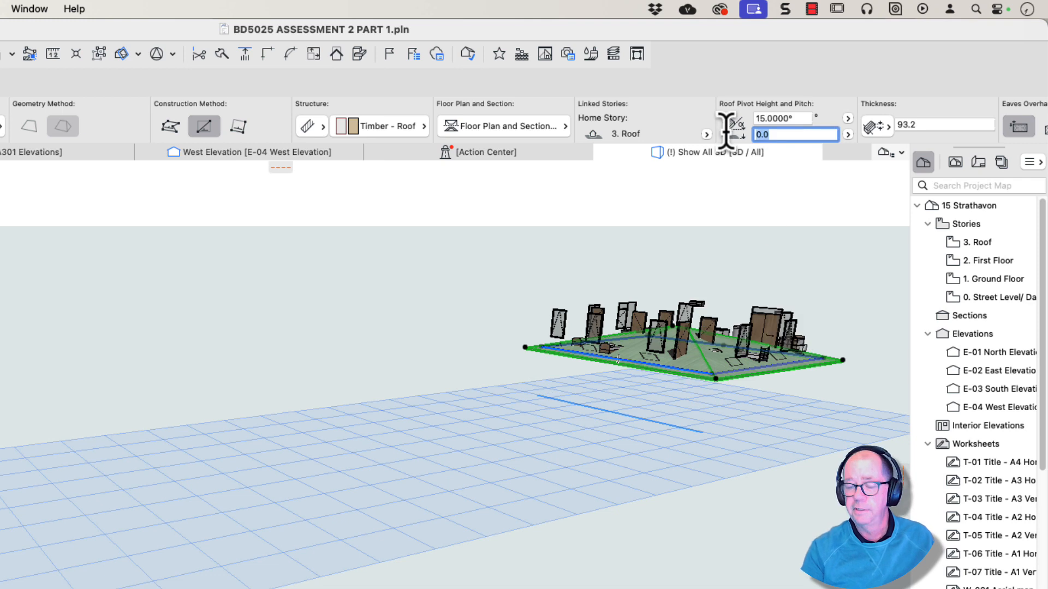
text(270)
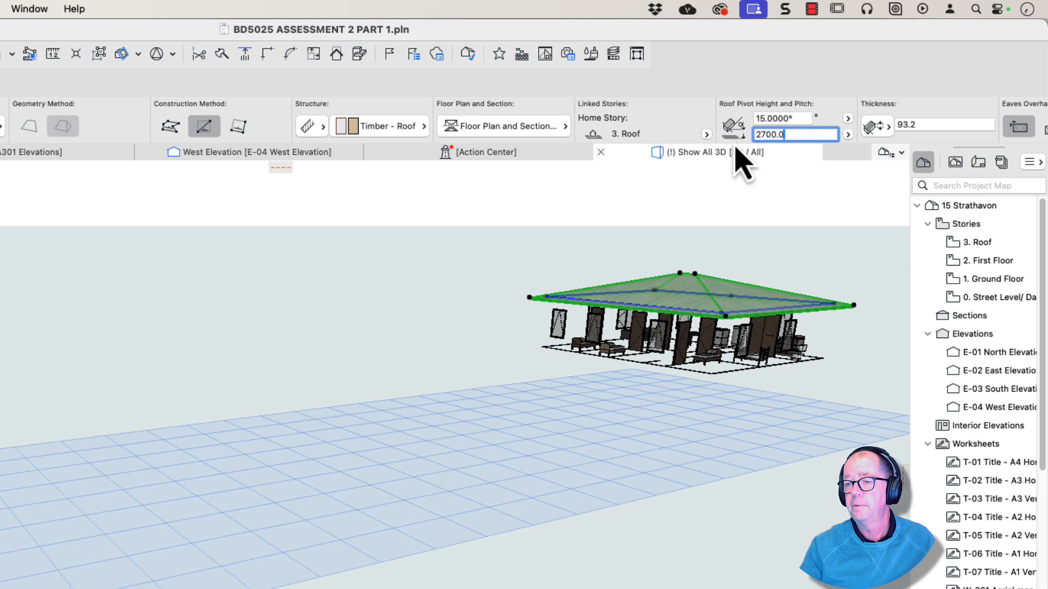
click(615, 347)
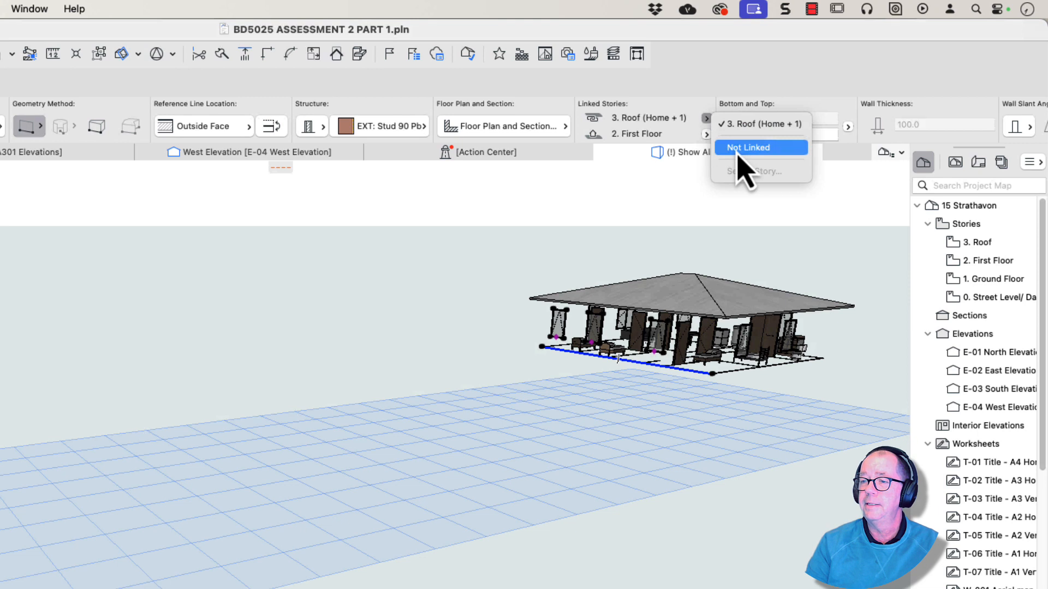
Set the selected walls' top link to Not Linked.
click(747, 147)
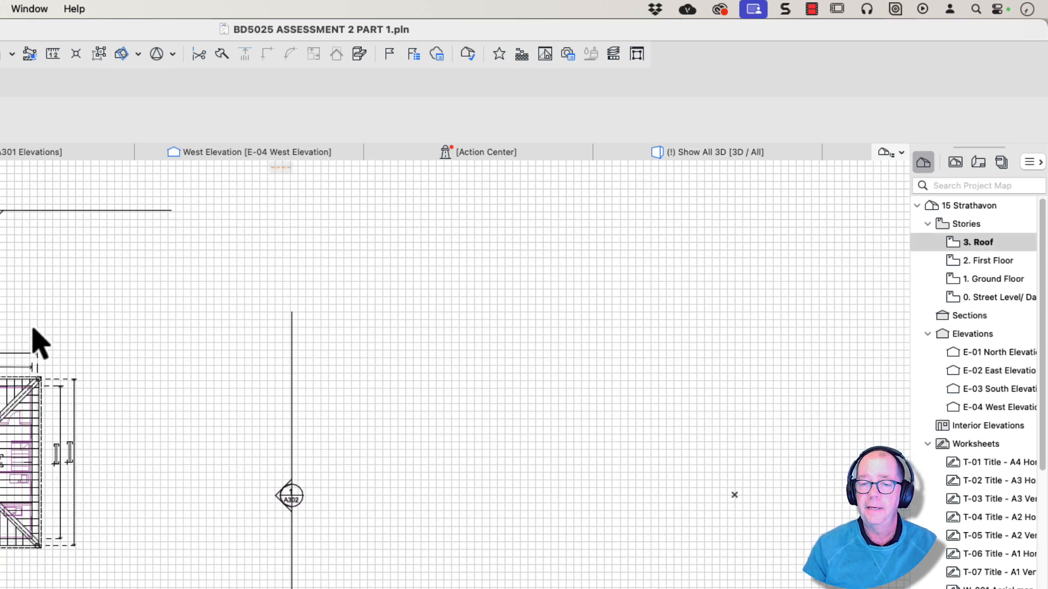
mouse_move(975, 297)
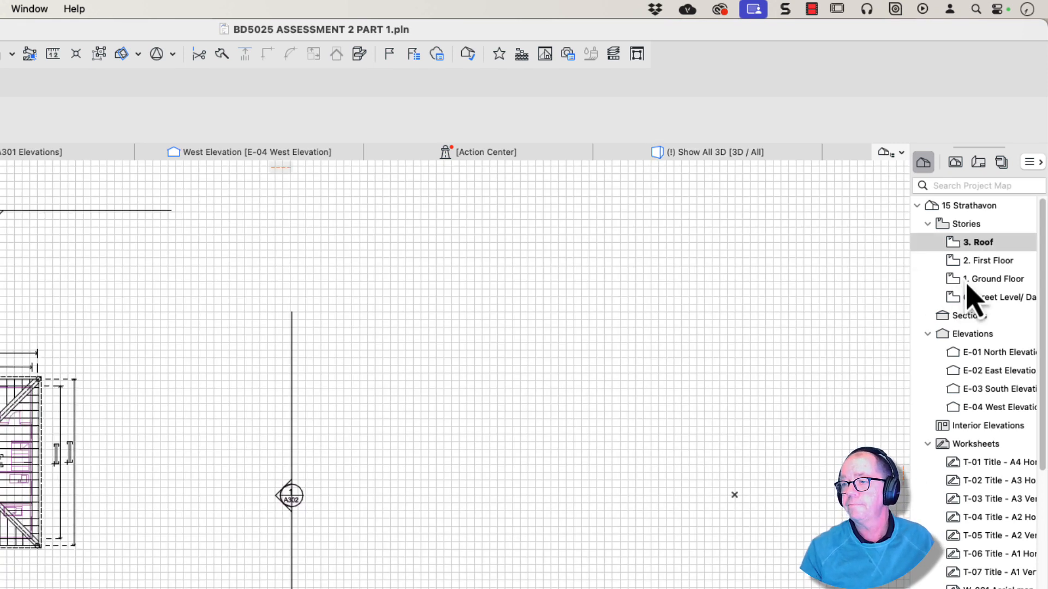
Switch to the Ground Floor plan and zoom in on the wall corner.
click(986, 260)
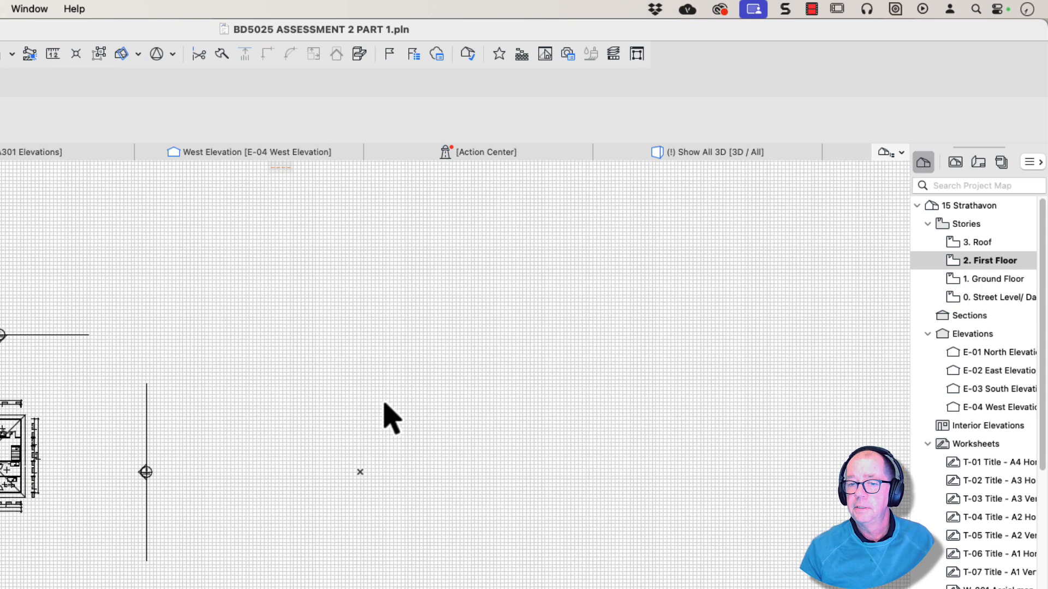
click(994, 278)
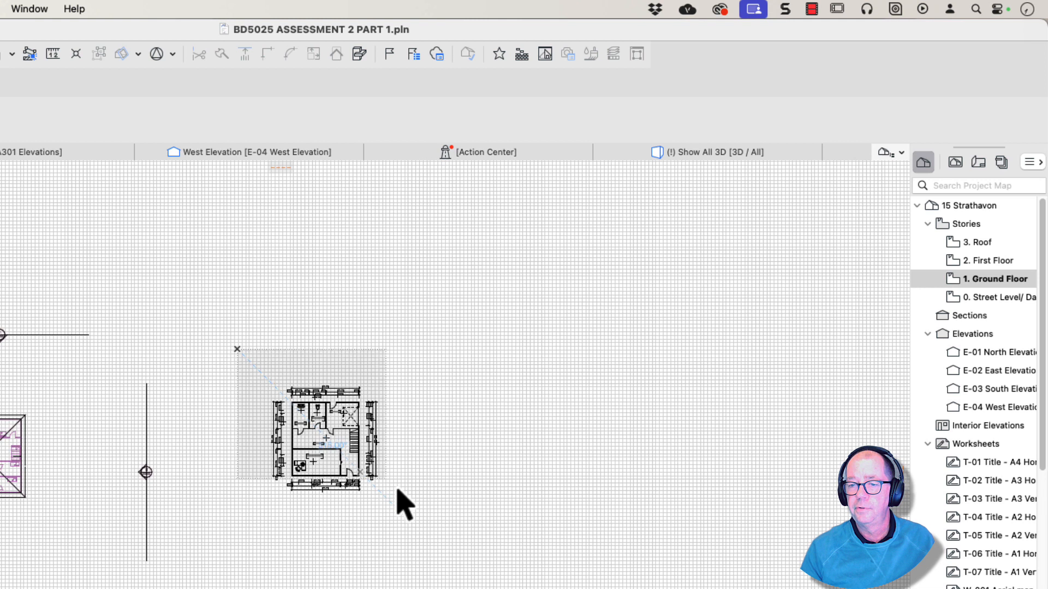
click(326, 438)
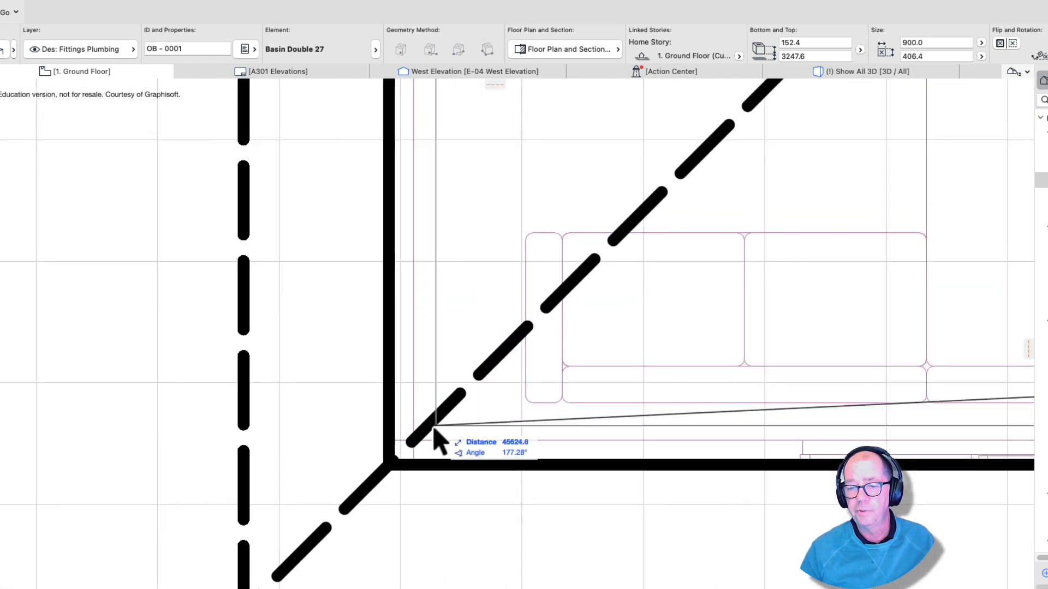
mouse_move(397, 468)
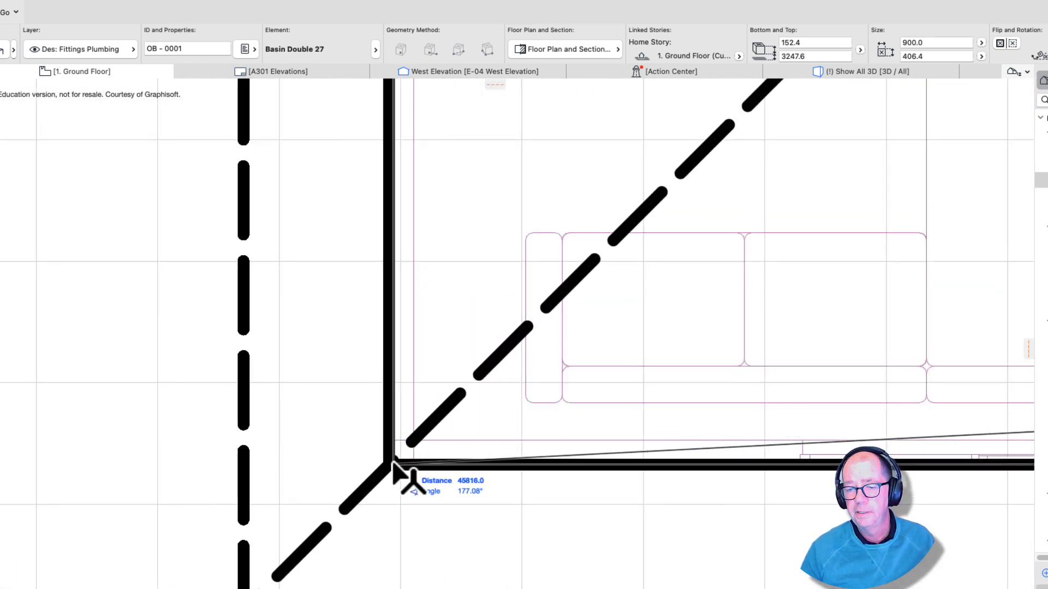
mouse_move(394, 471)
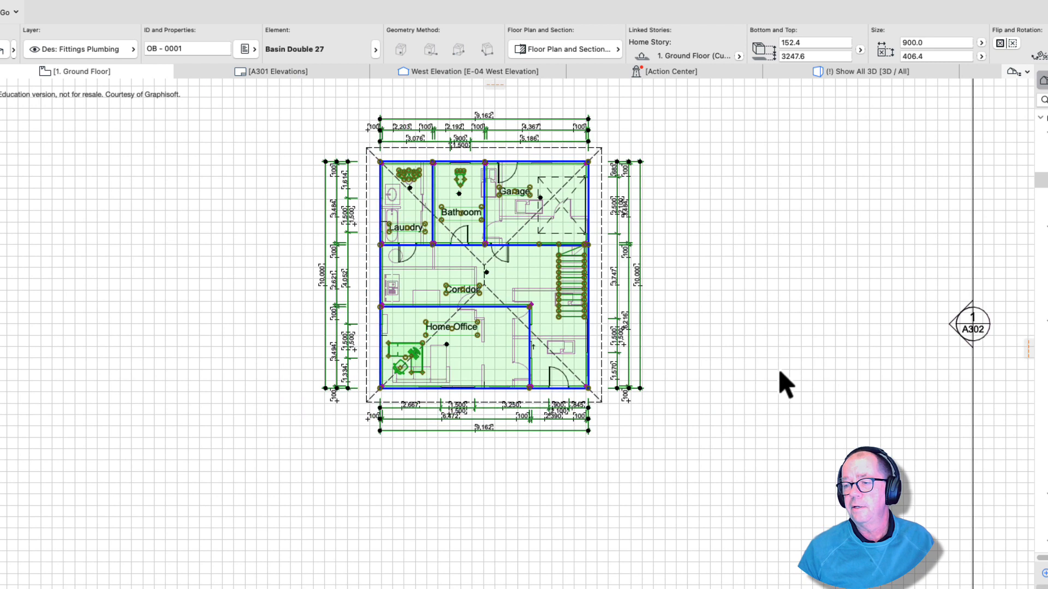
Show the whole model in 3D and orbit to inspect both storeys under the hip roof.
click(866, 72)
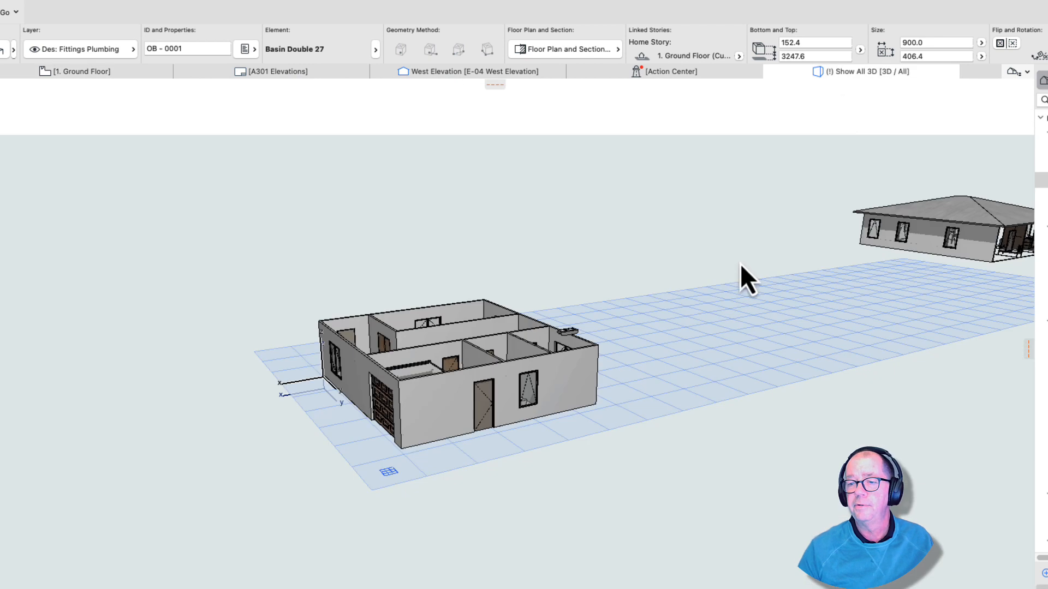
mouse_move(574, 401)
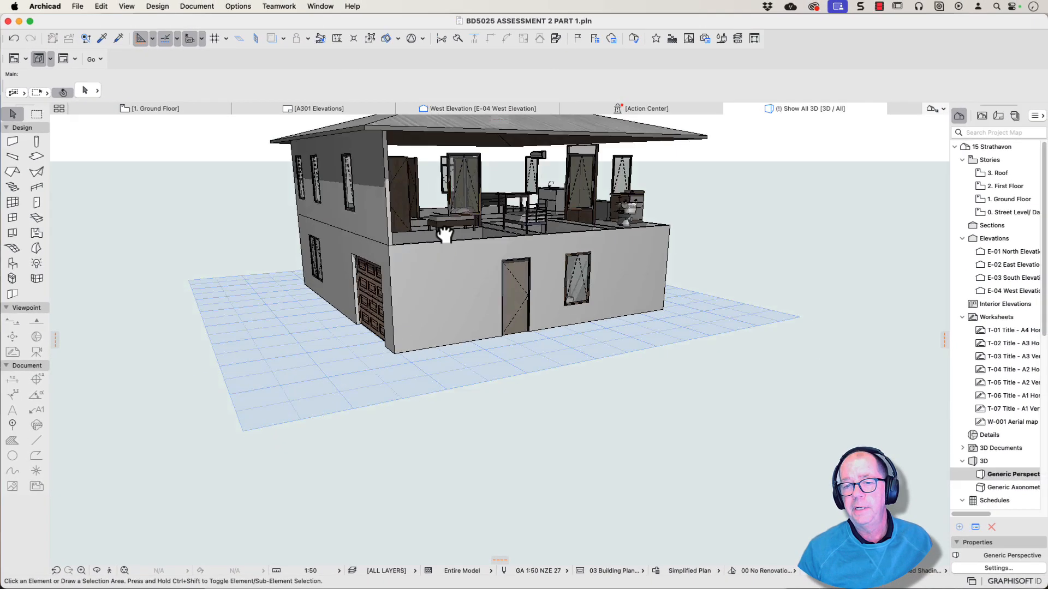
drag(444, 234, 504, 219)
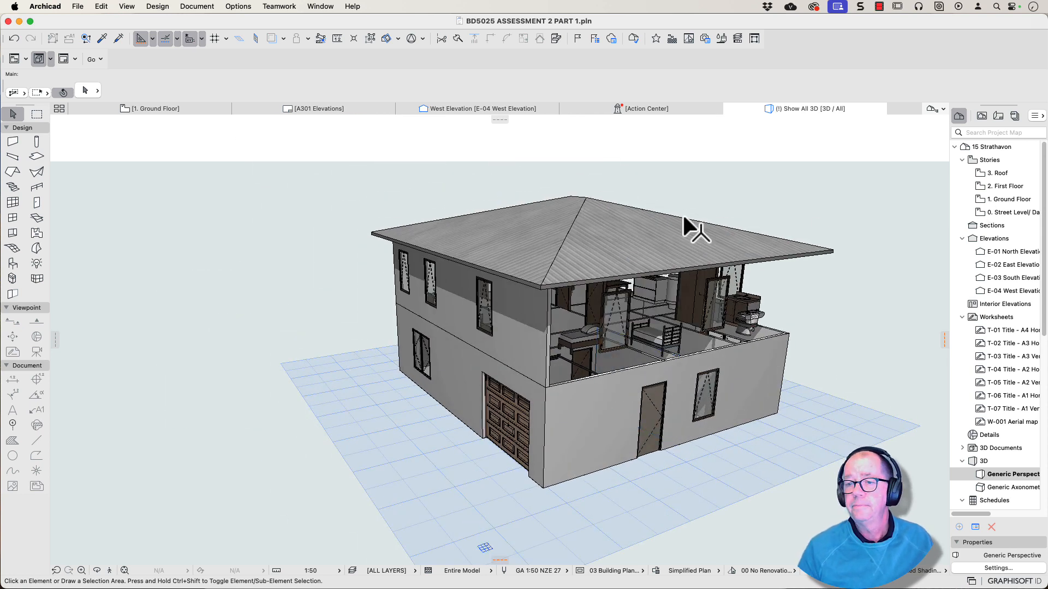
click(155, 108)
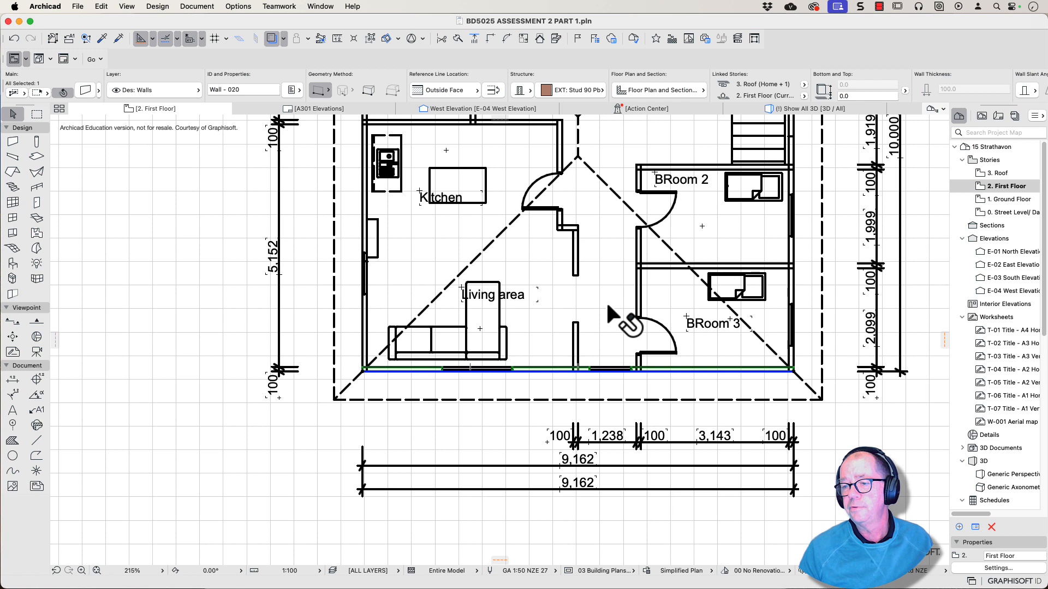
Set the first-floor walls' top link to Not Linked and their height to 2700.
scroll(down, 3)
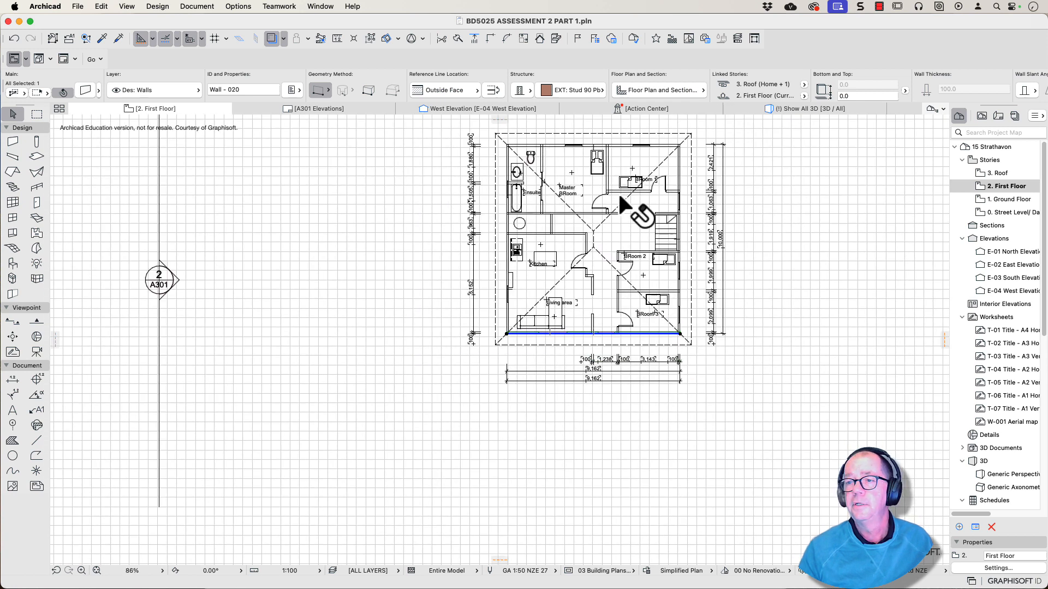
click(803, 89)
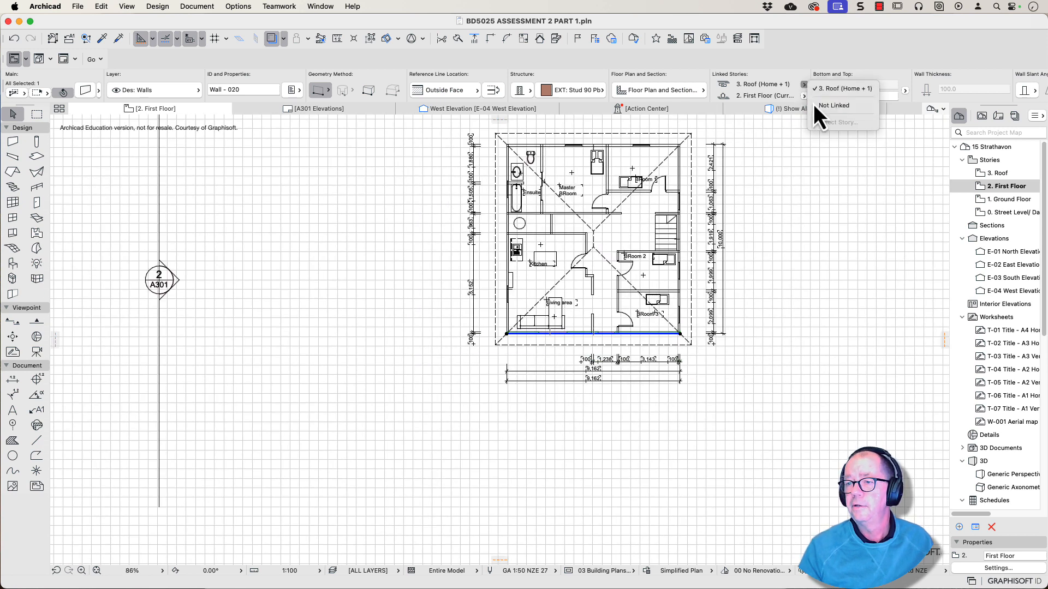
click(833, 105)
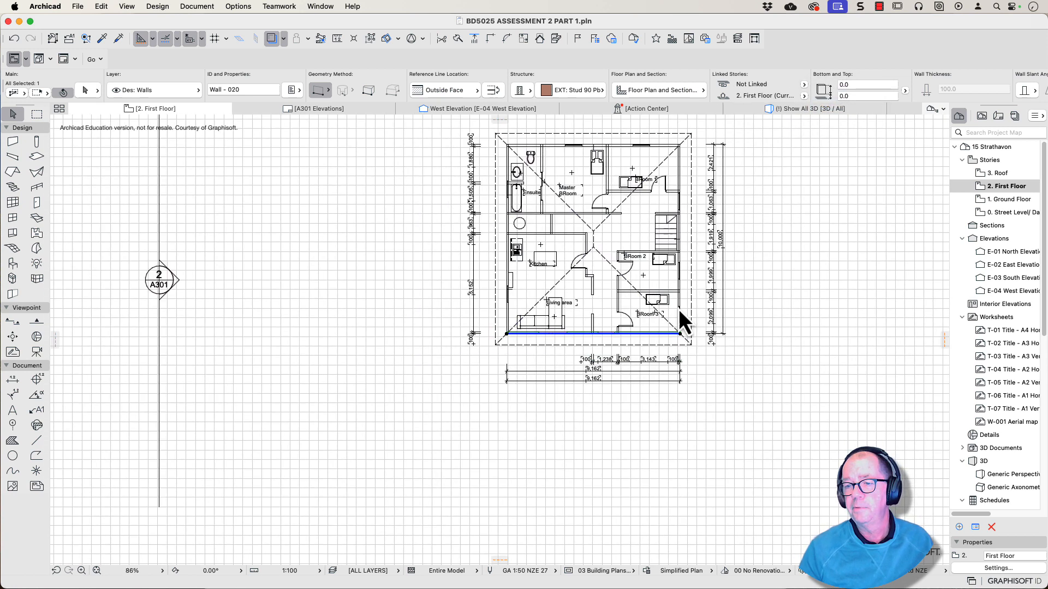
mouse_move(57, 201)
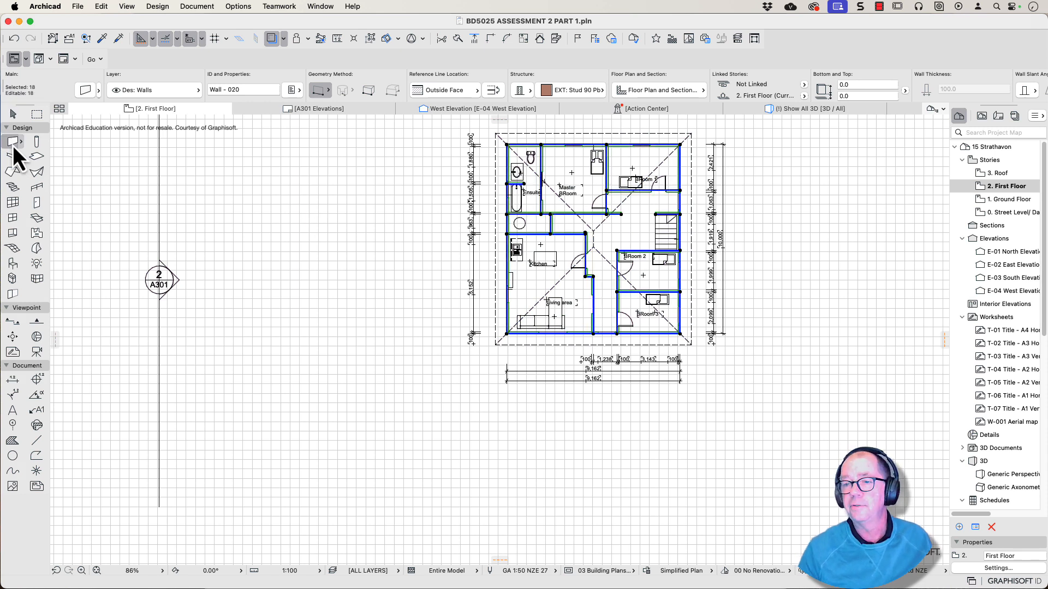
click(804, 83)
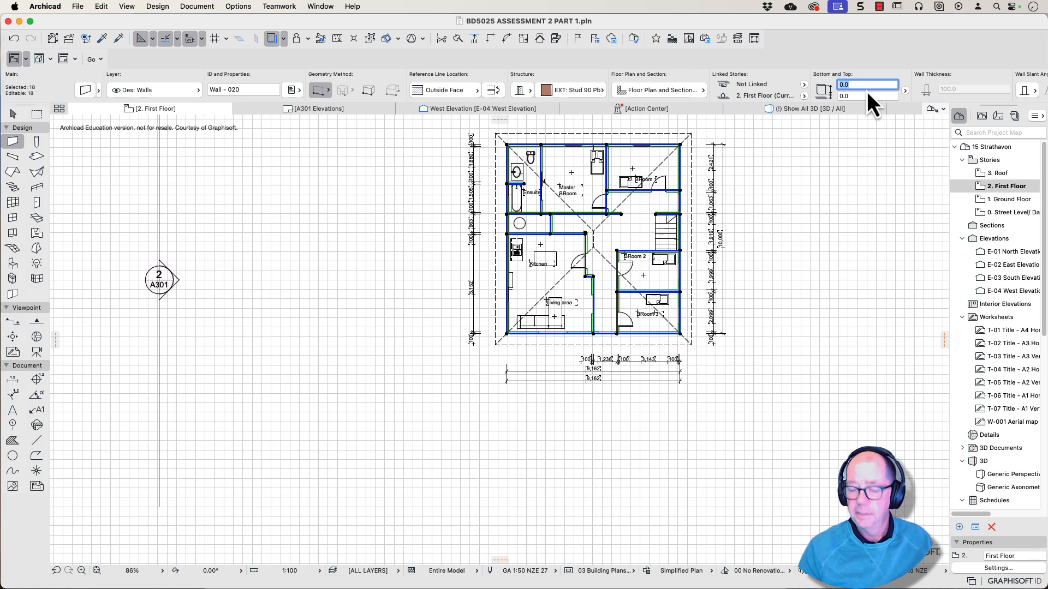
text(2700.0)
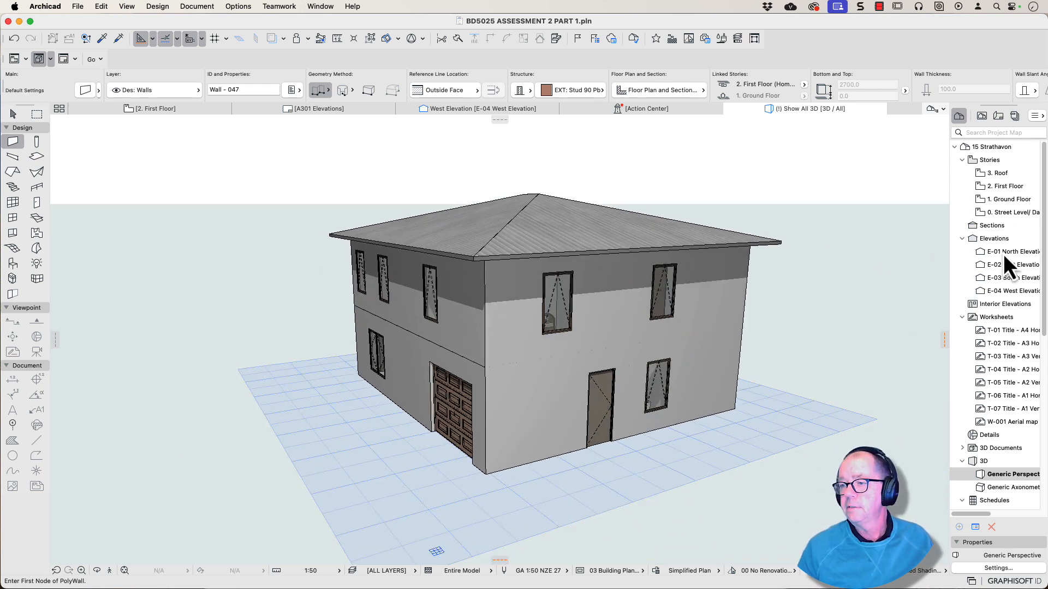
Open the North, East and West elevations to check both storeys under the hip roof.
double_click(1012, 250)
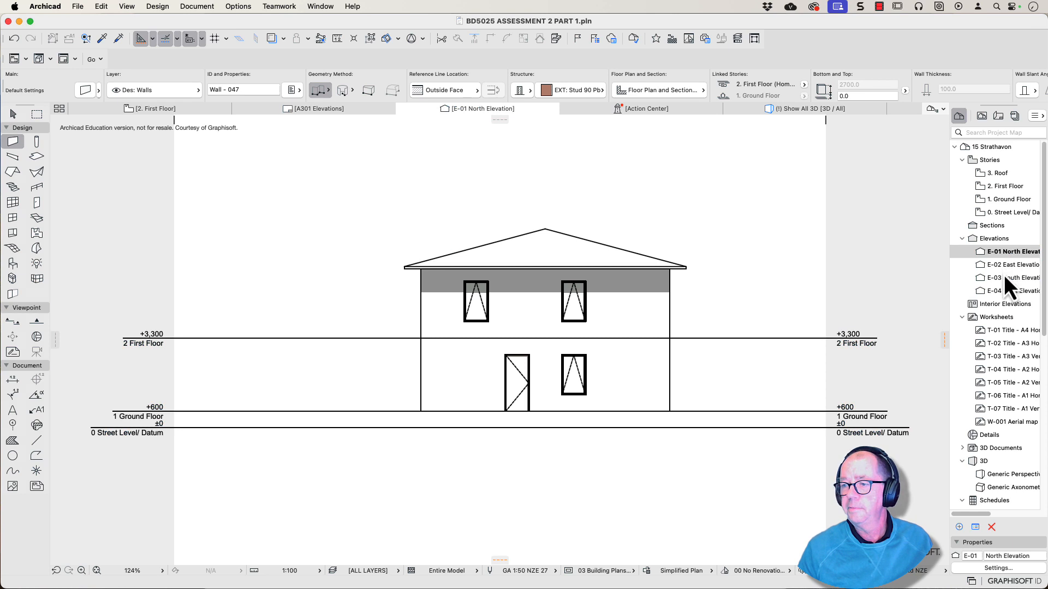
double_click(1016, 264)
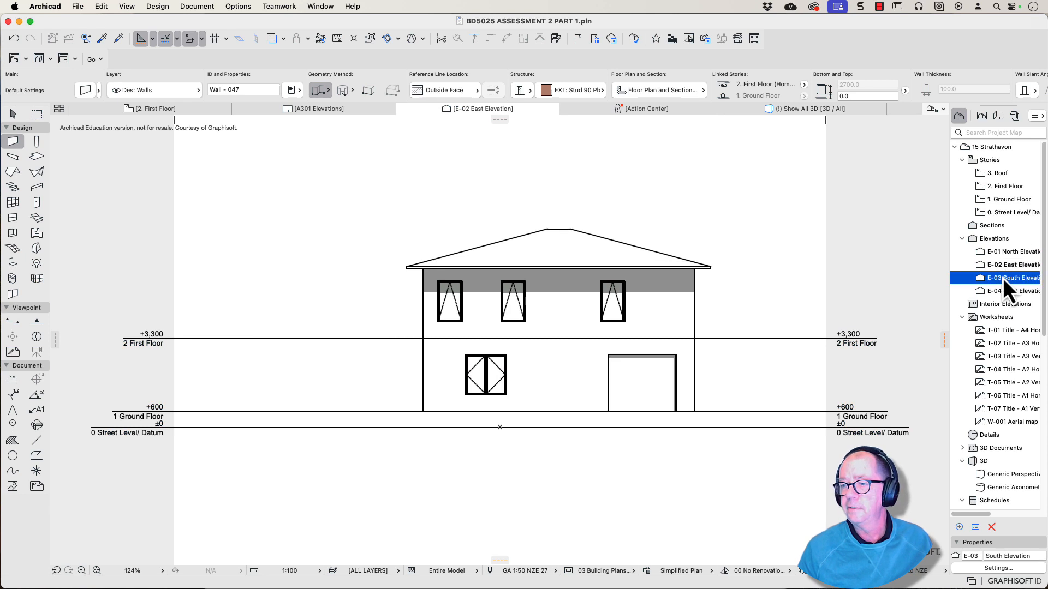
double_click(1012, 291)
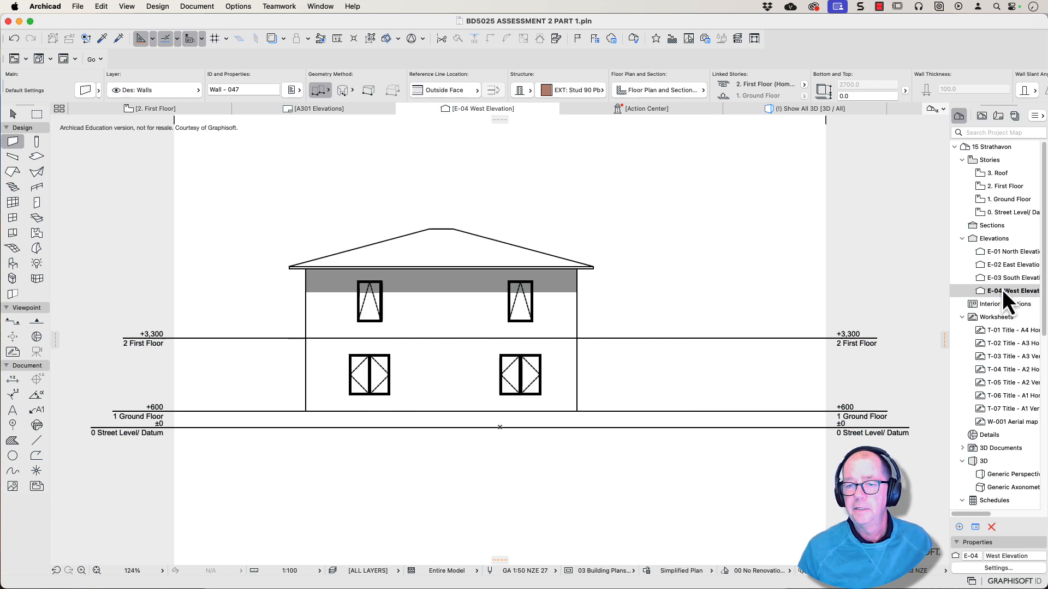
mouse_move(798, 215)
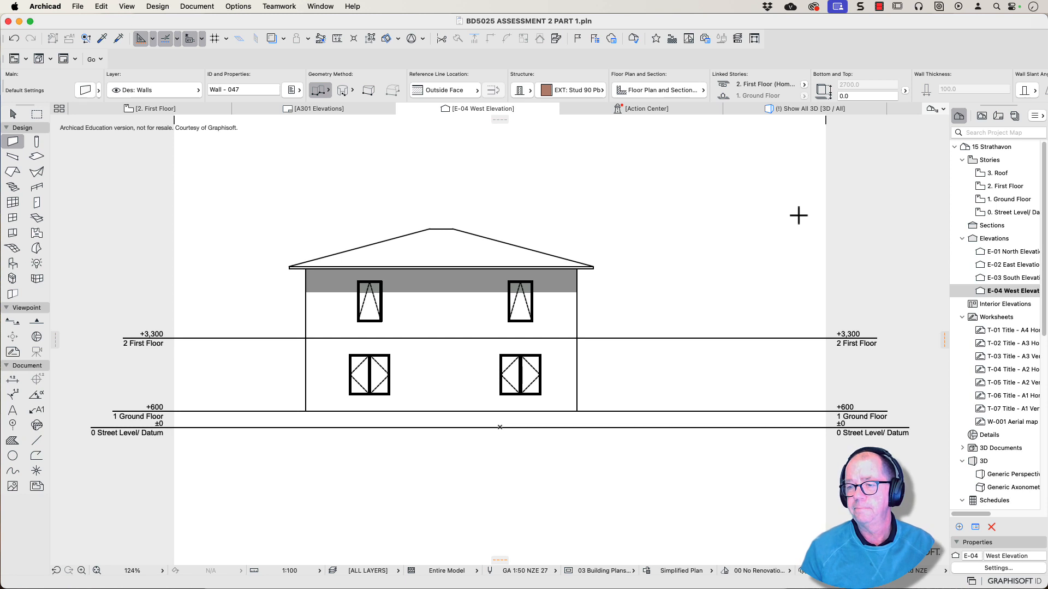
mouse_move(847, 261)
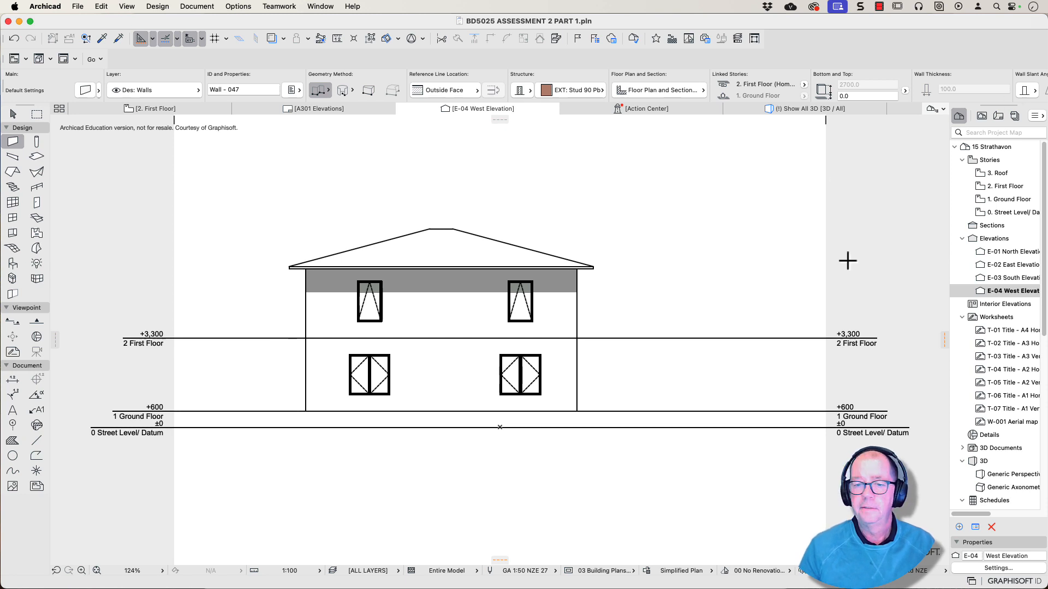
click(998, 115)
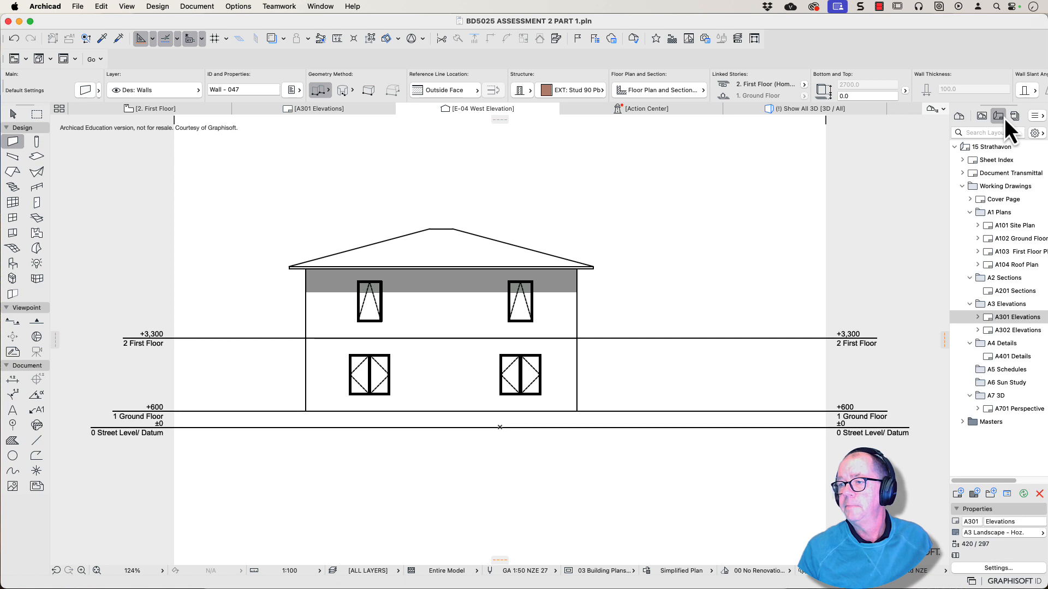
Open the A301 Elevations layout and zoom in on the South and West elevation drawings.
double_click(1019, 317)
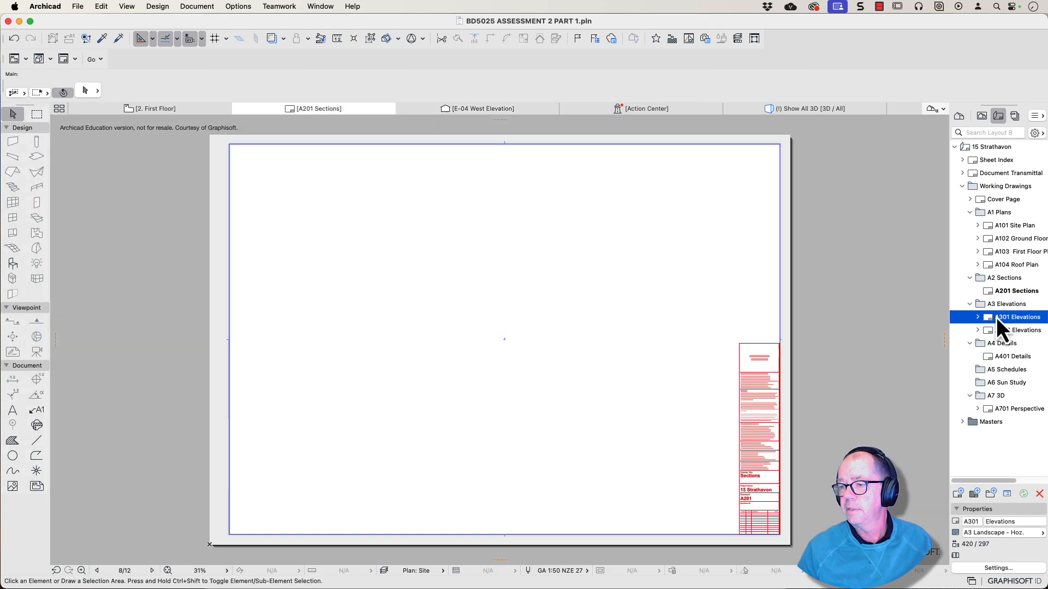
double_click(1016, 317)
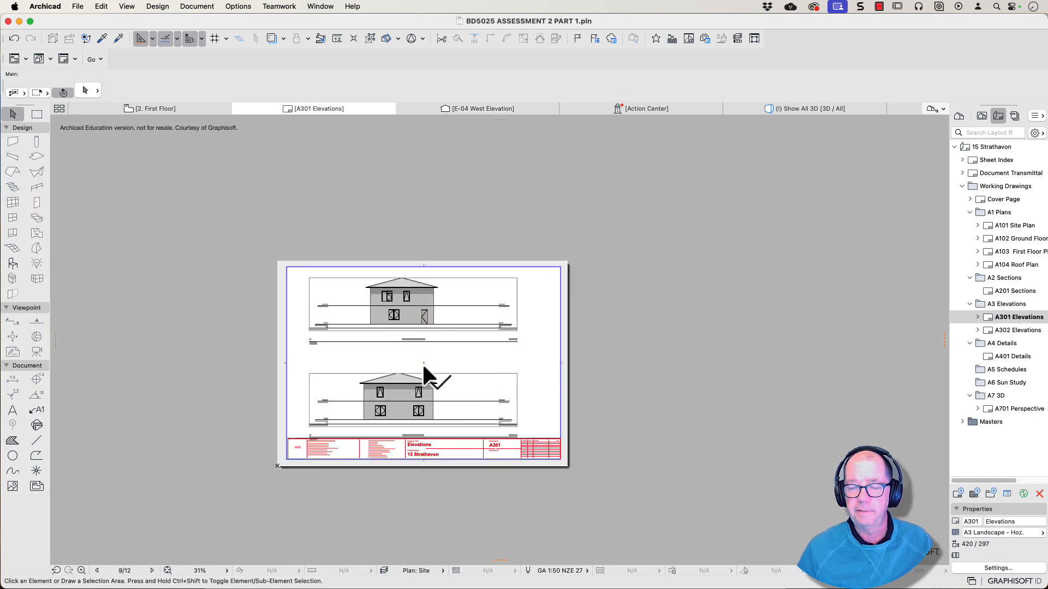
scroll(up, 3)
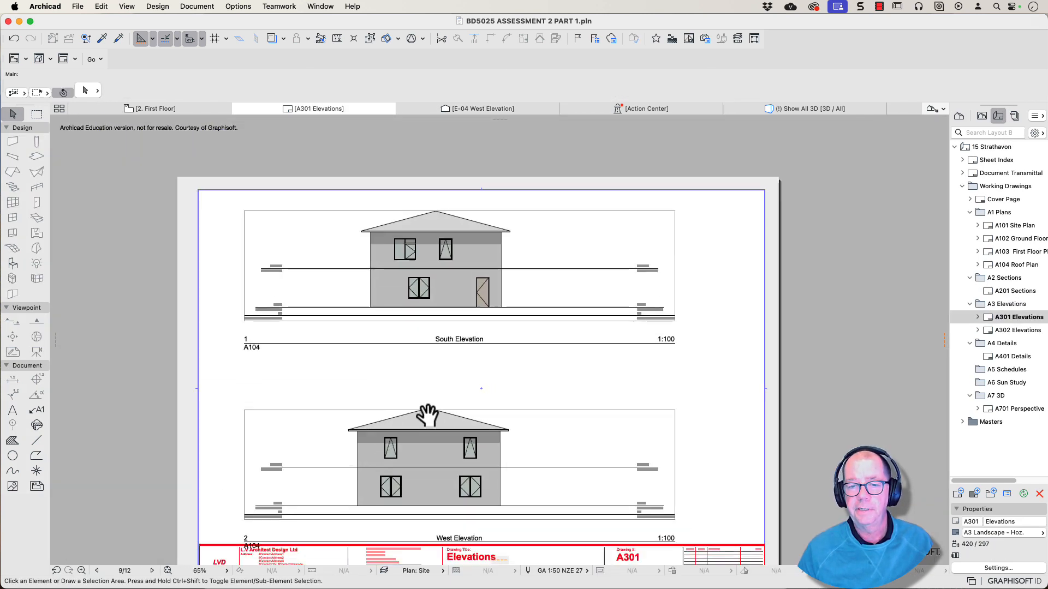
mouse_move(427, 411)
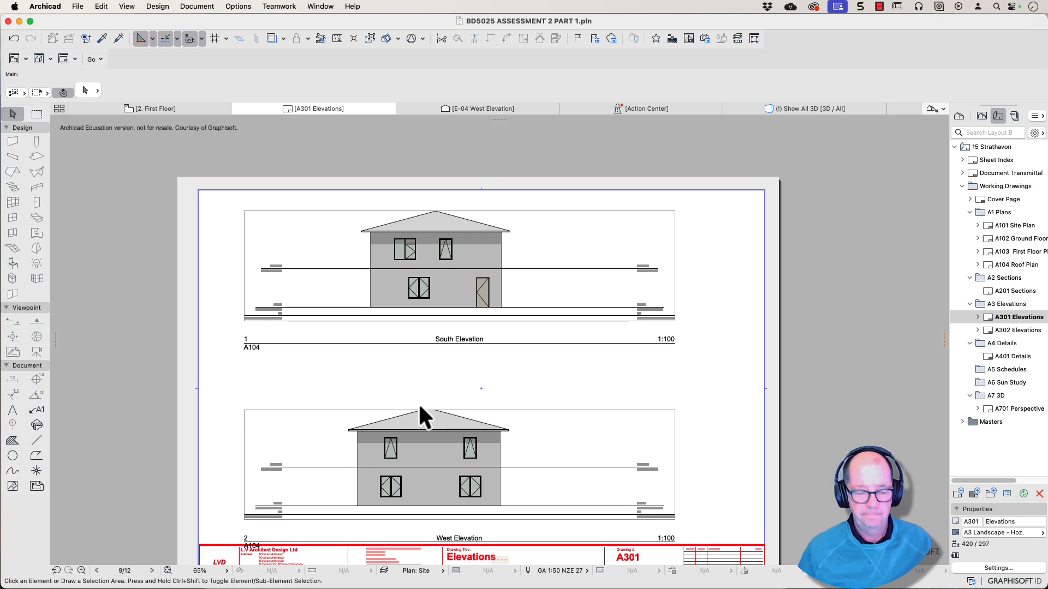